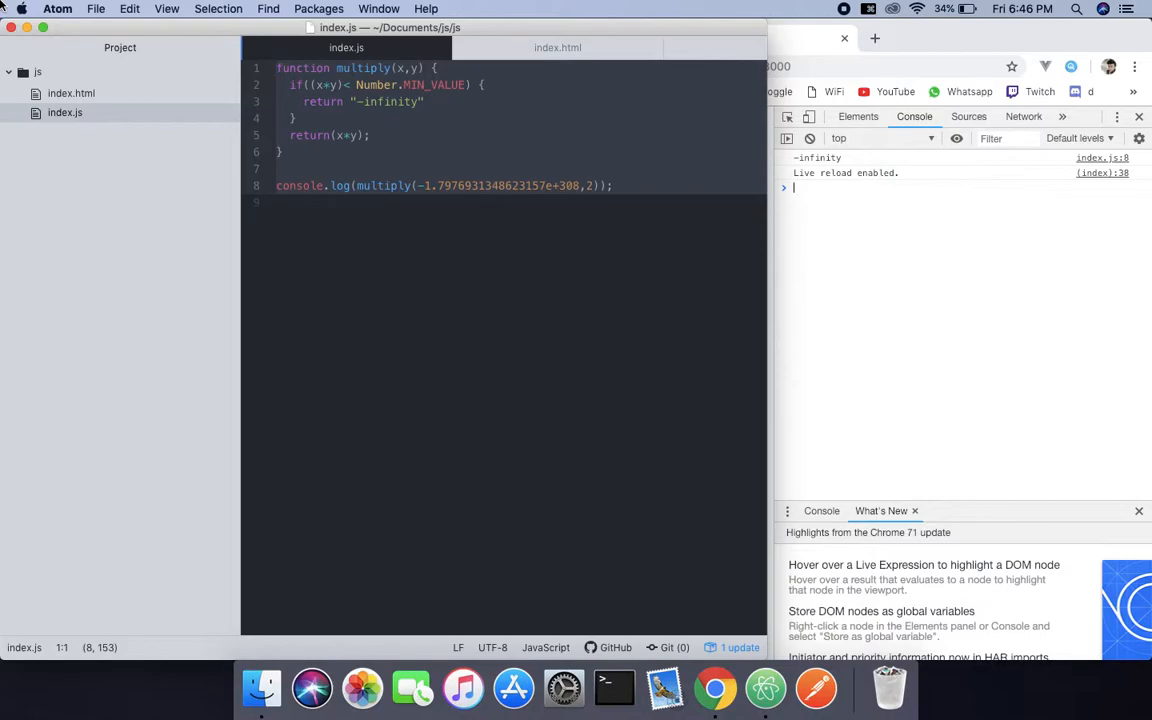
- Replace the multiply code in index.js with an empty function from the 'fu' snippet
text(functionName)
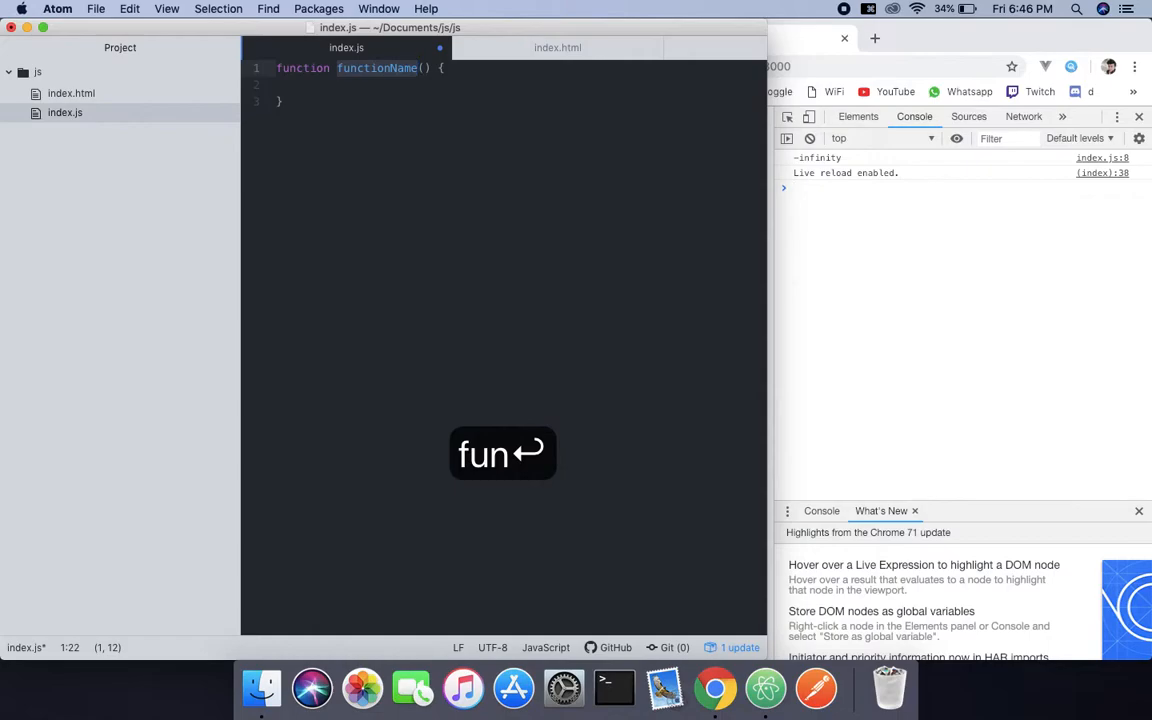
- Name the snippet function checkNumber and give it the parameter smallNumber
text(check)
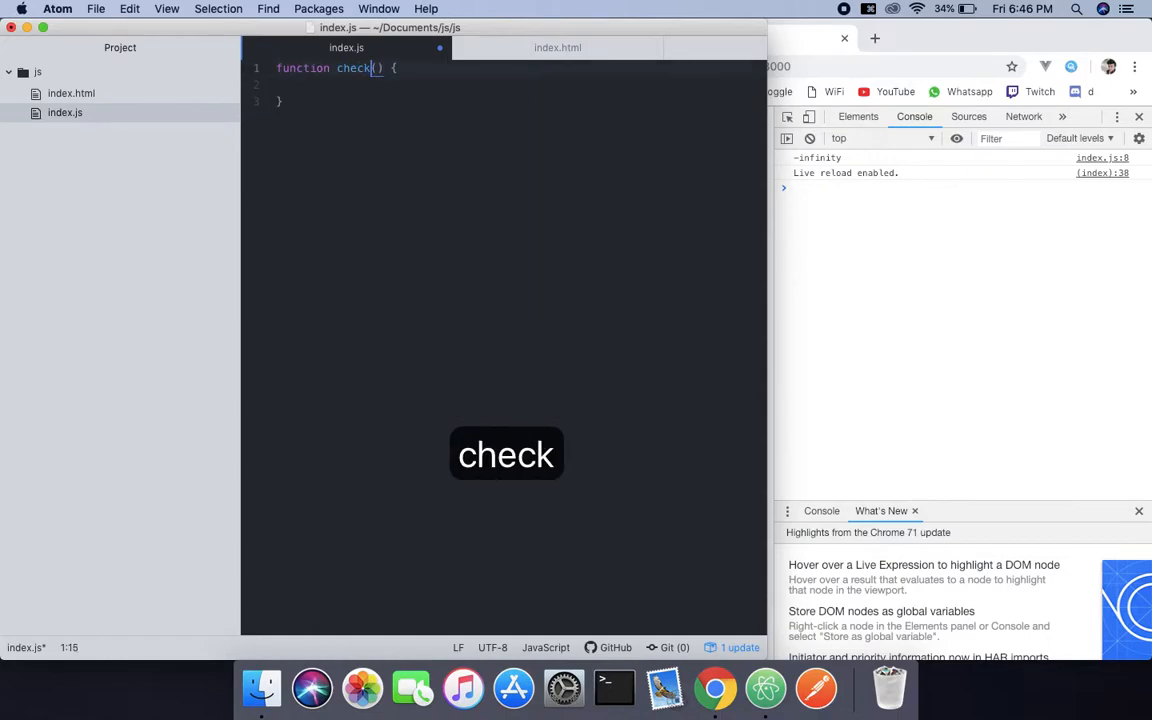
text(Nu)
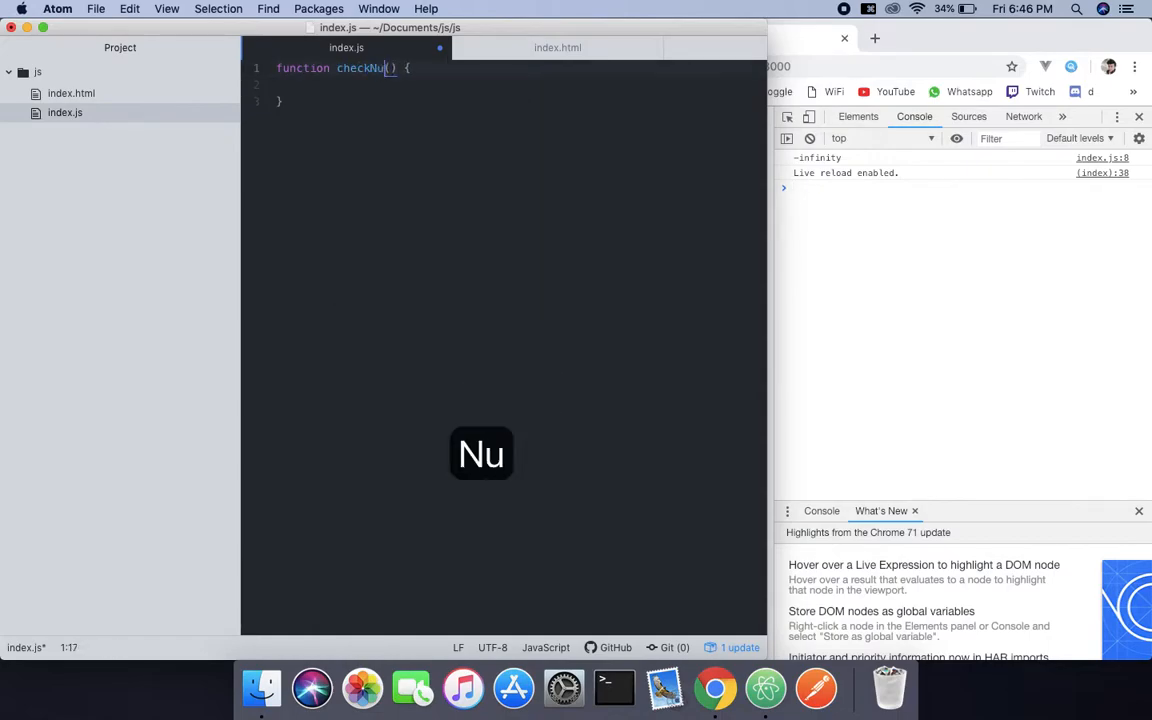
text(mber)
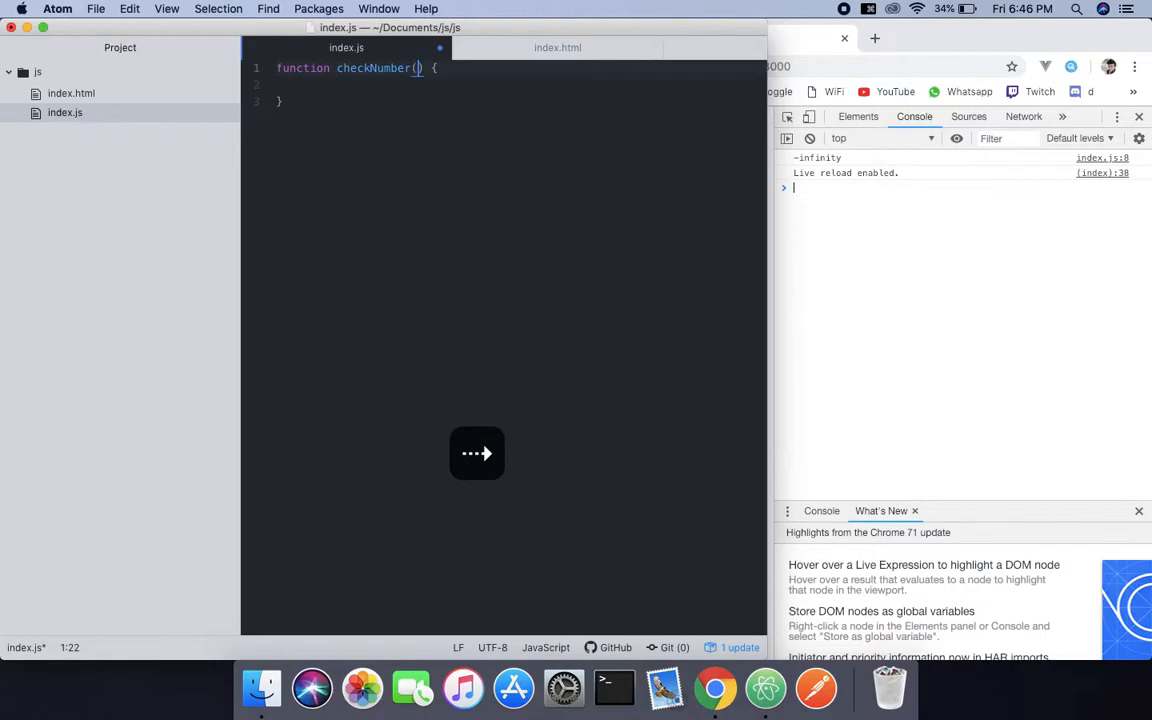
text(sma)
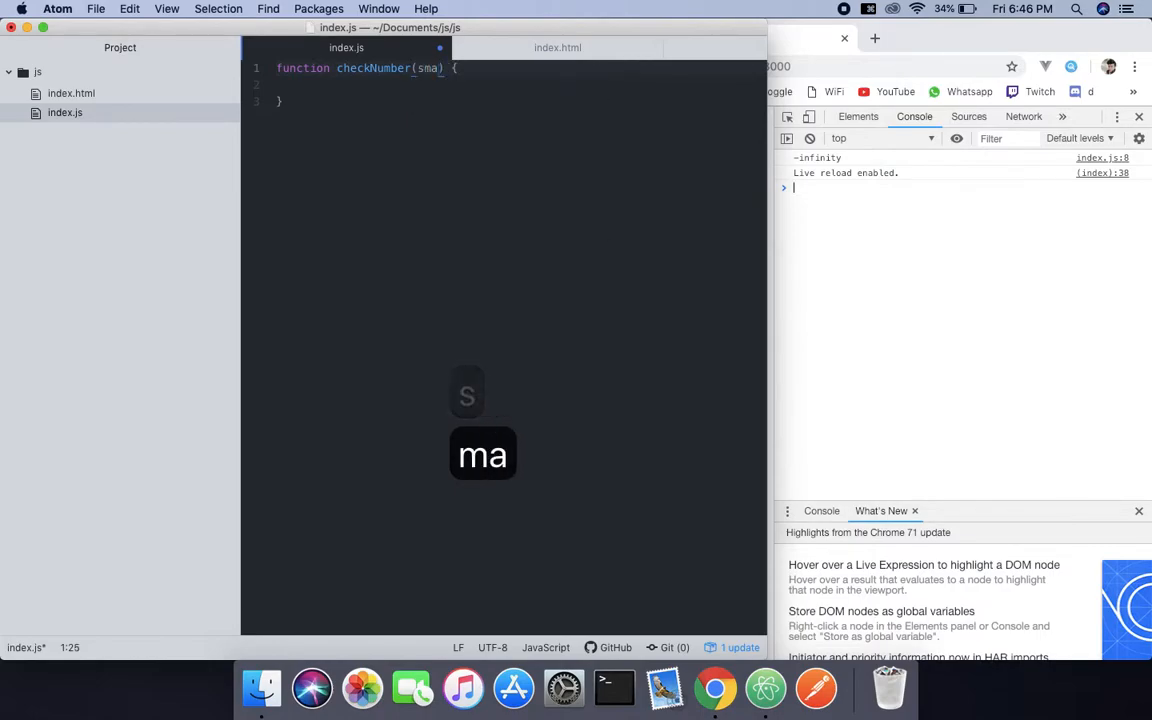
text(ll)
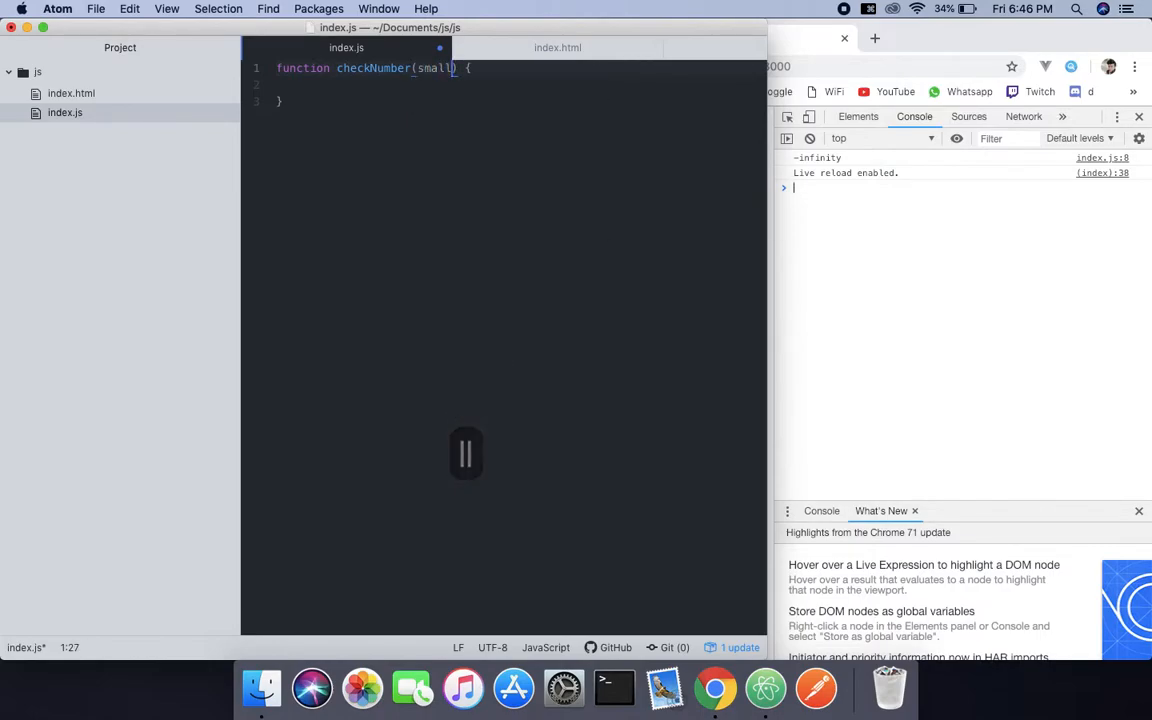
text(Number)
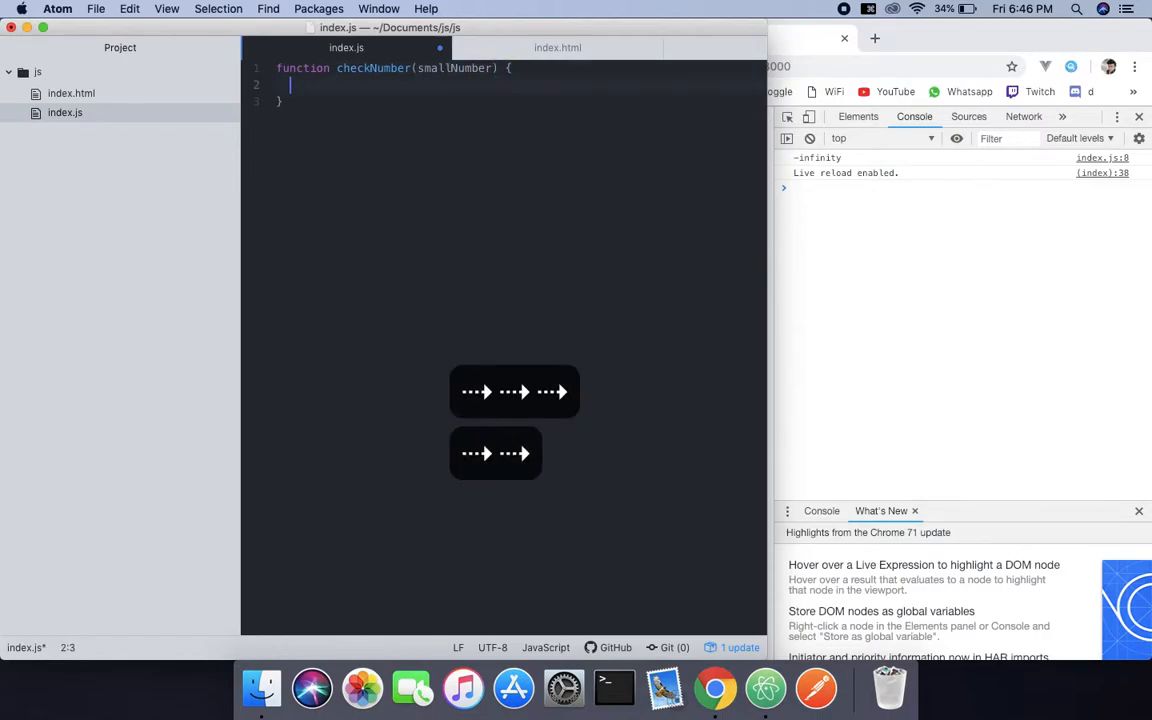
- Add if (smallNumber === Number.NEGATIVE_INFINITY) with an empty block inside checkNumber
text(if)
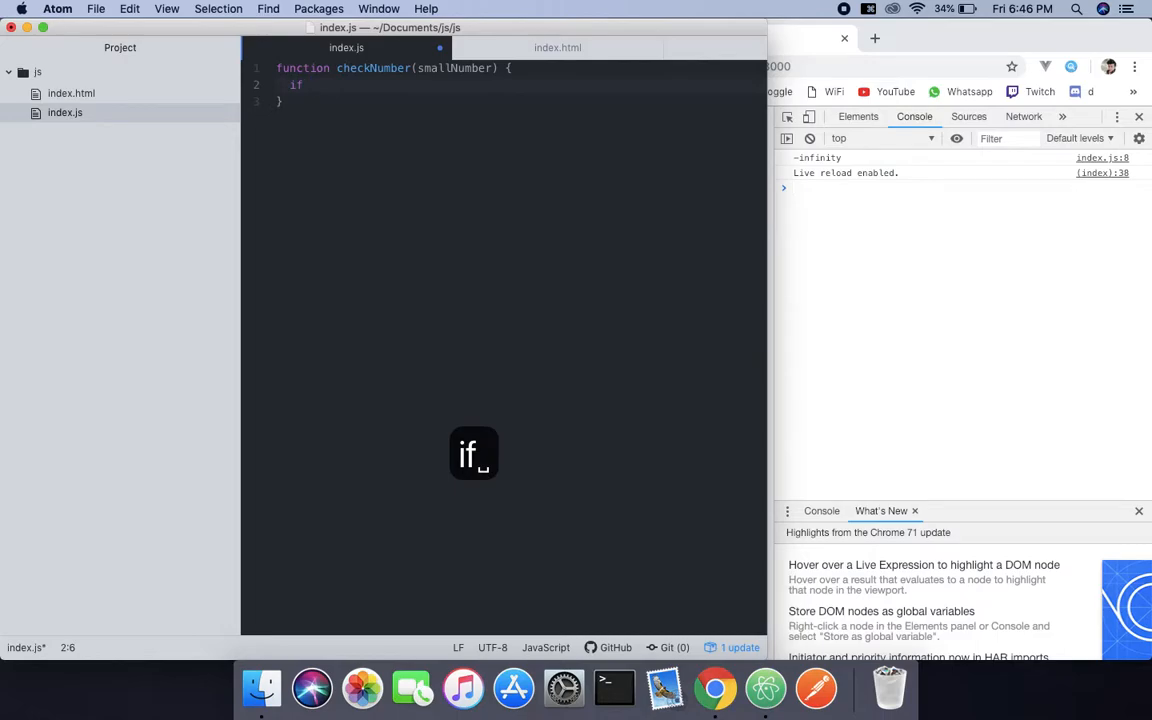
text((smallNumber)
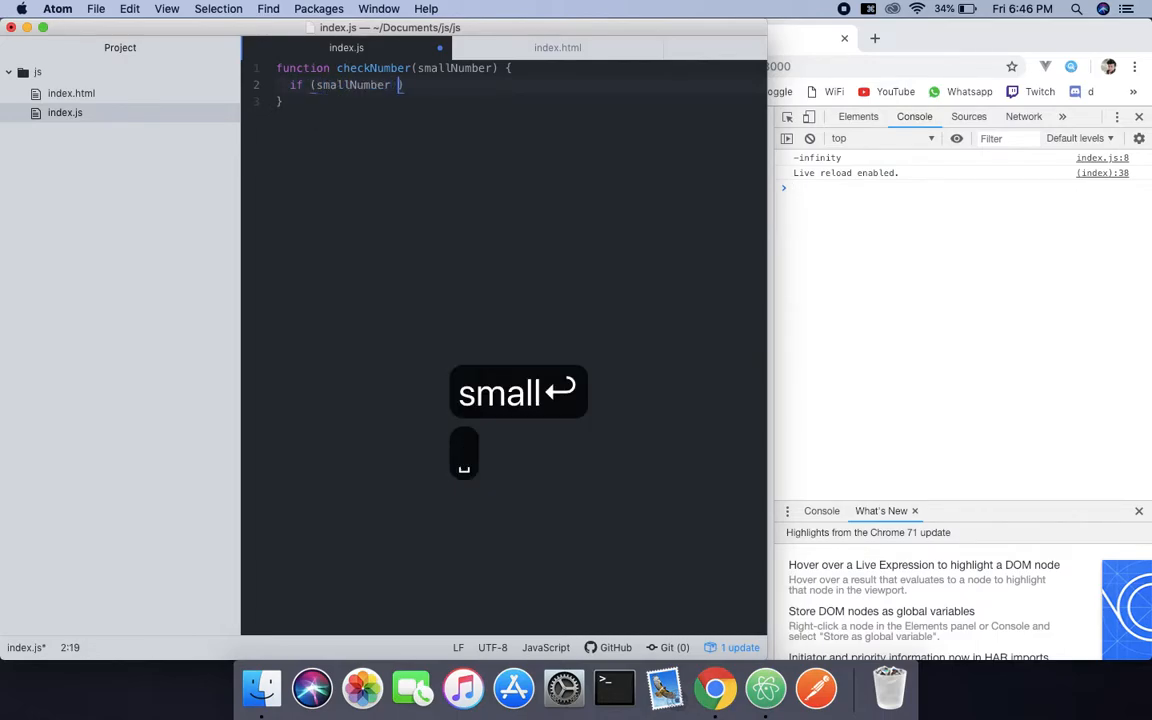
text(===)
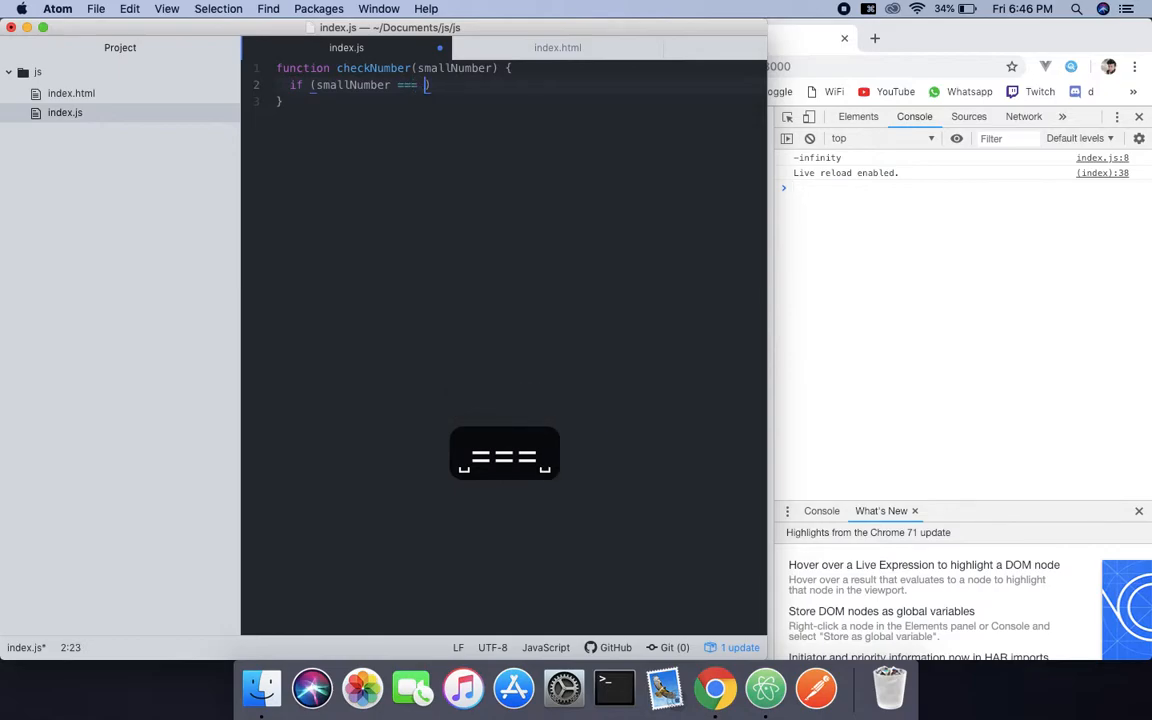
text(Num)
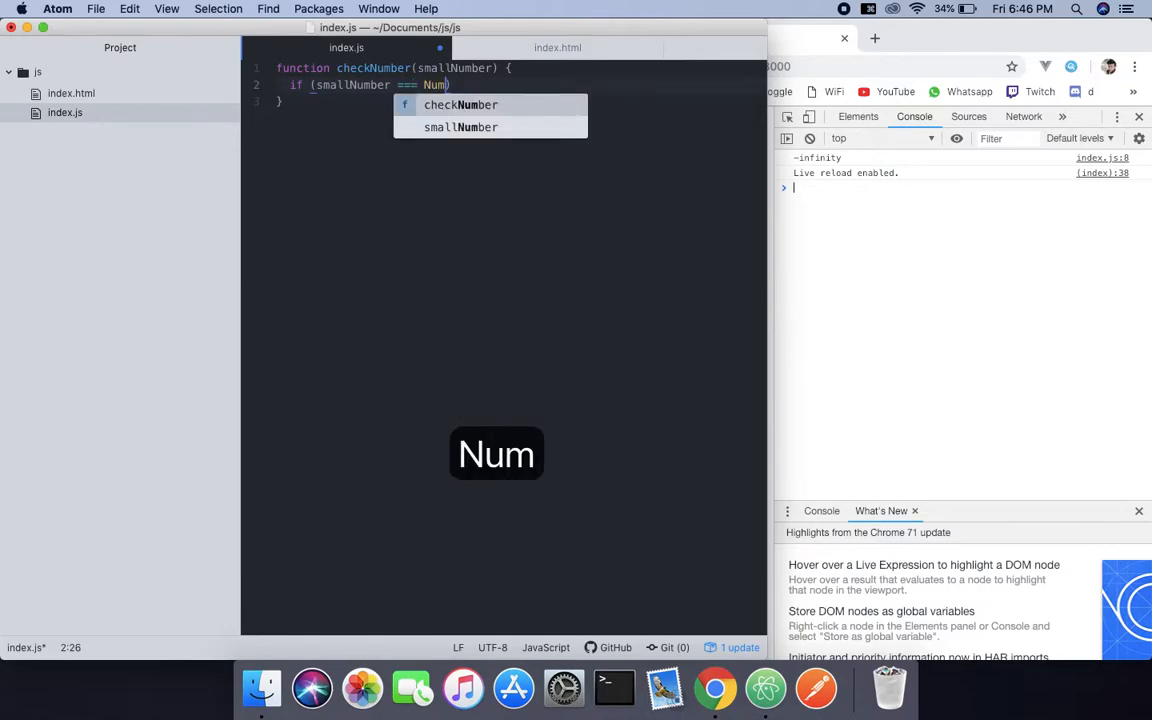
text(ber)
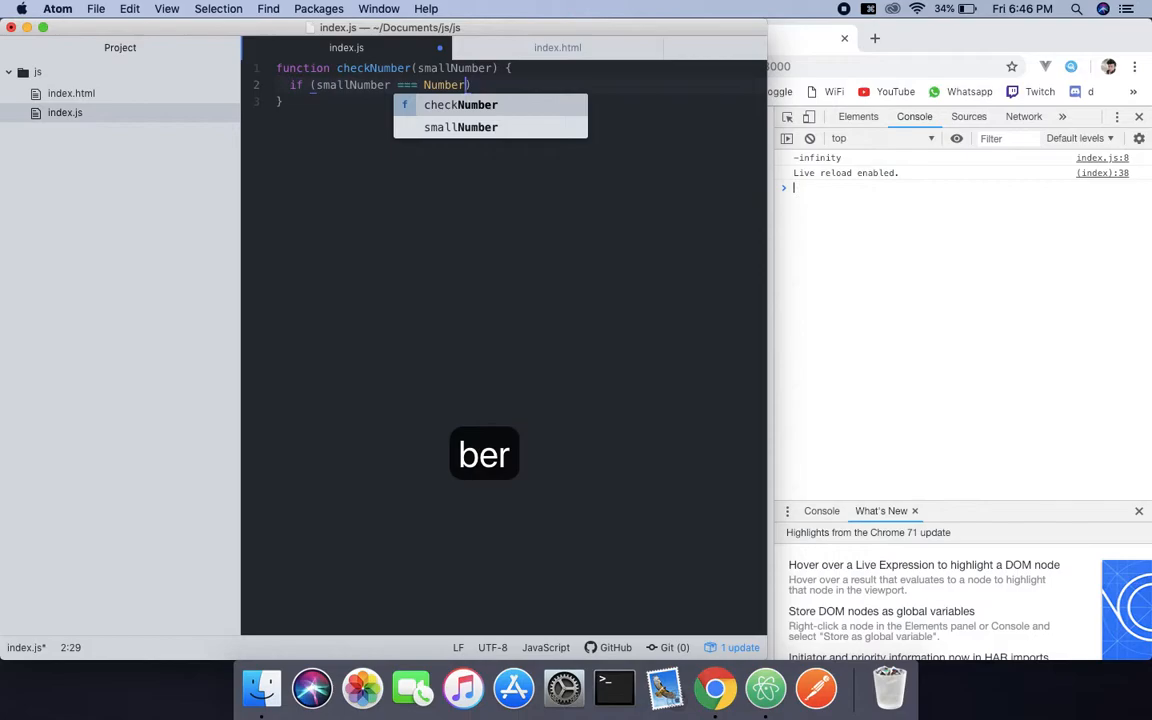
text(.)
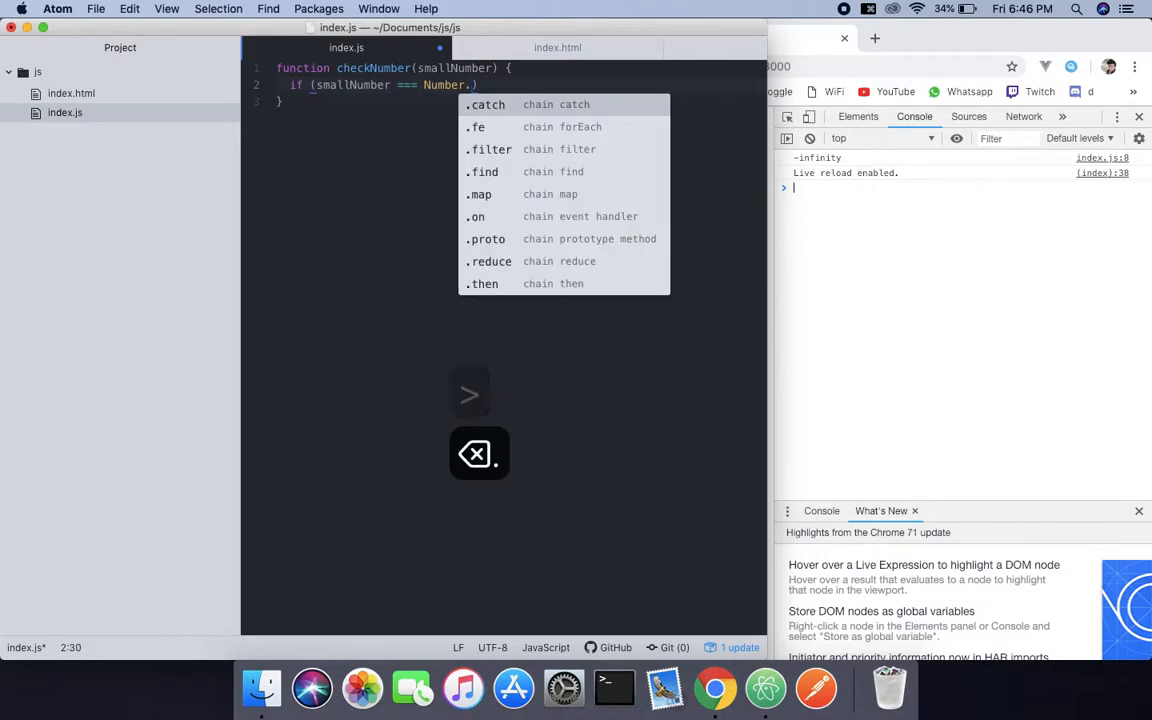
text(N)
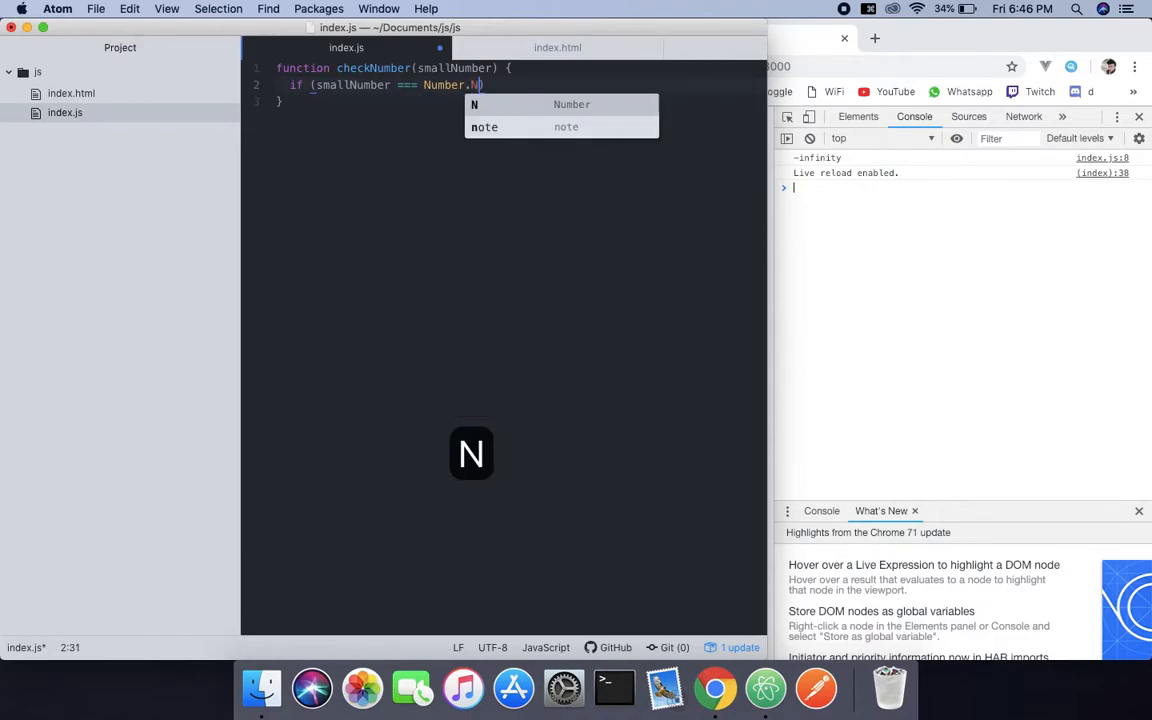
text(EGATA)
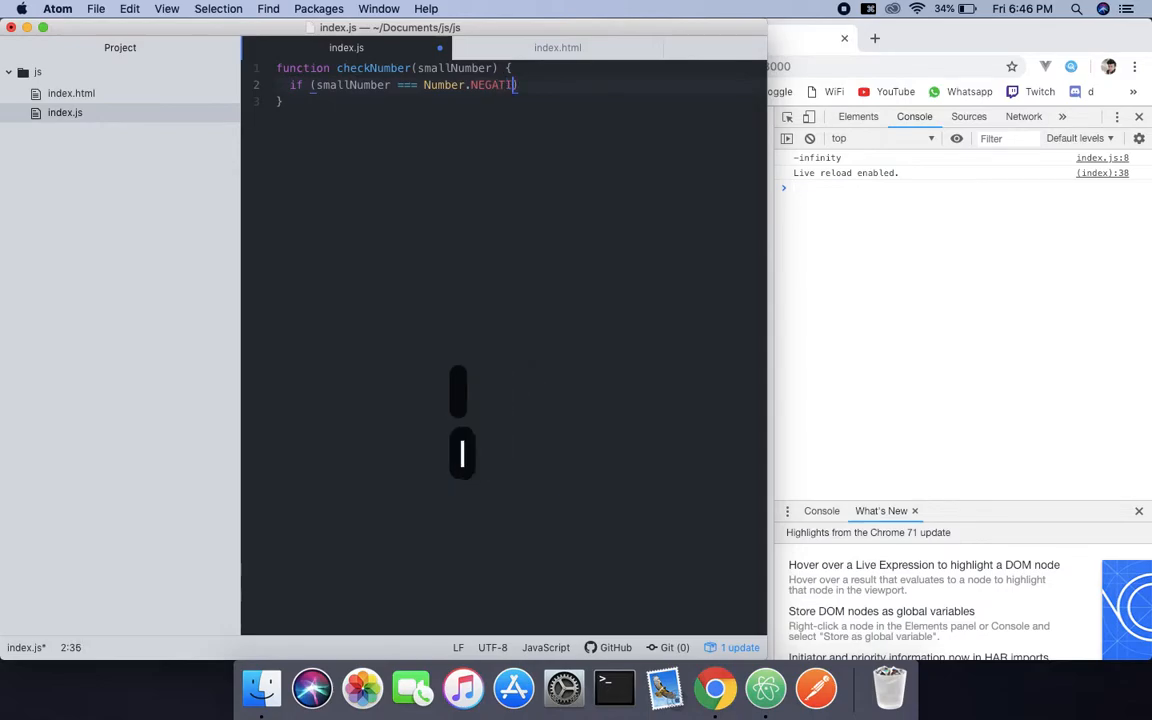
text(VE)
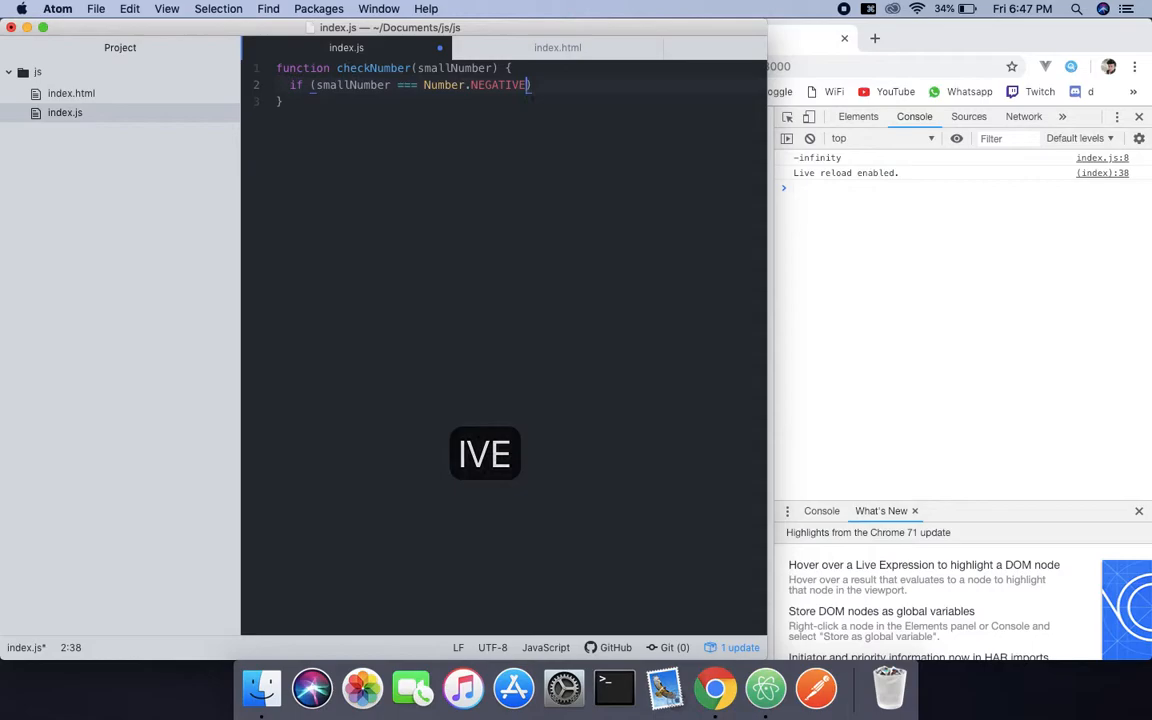
text(_)
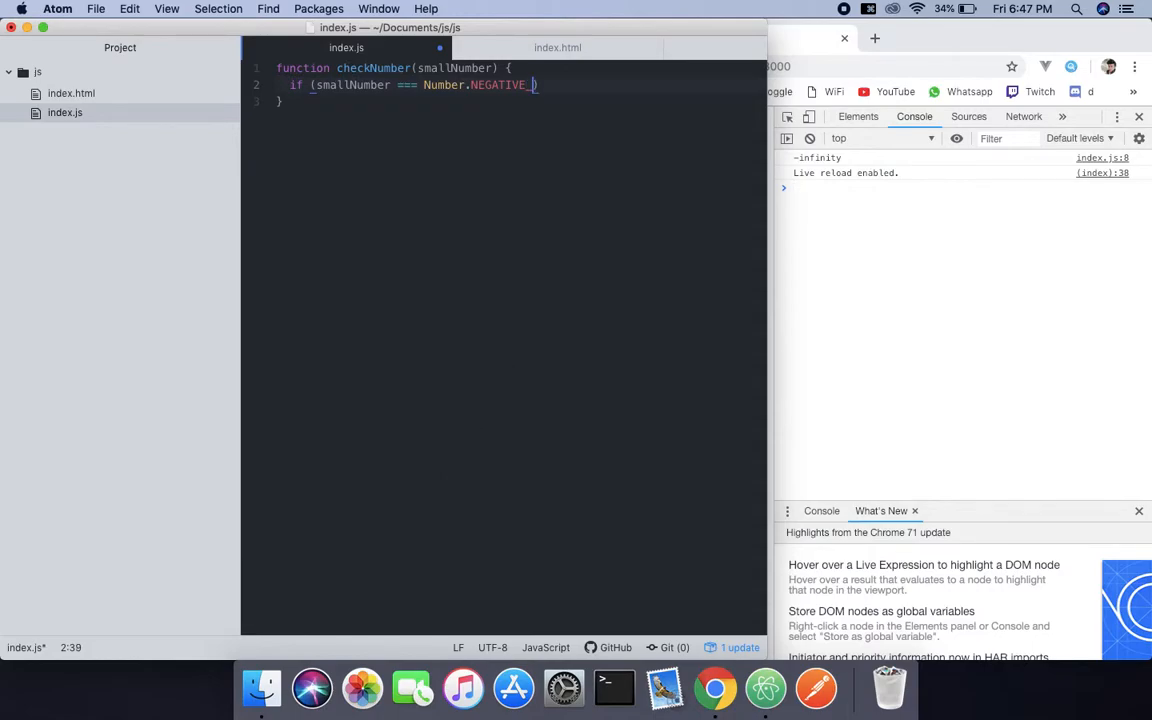
text(INF)
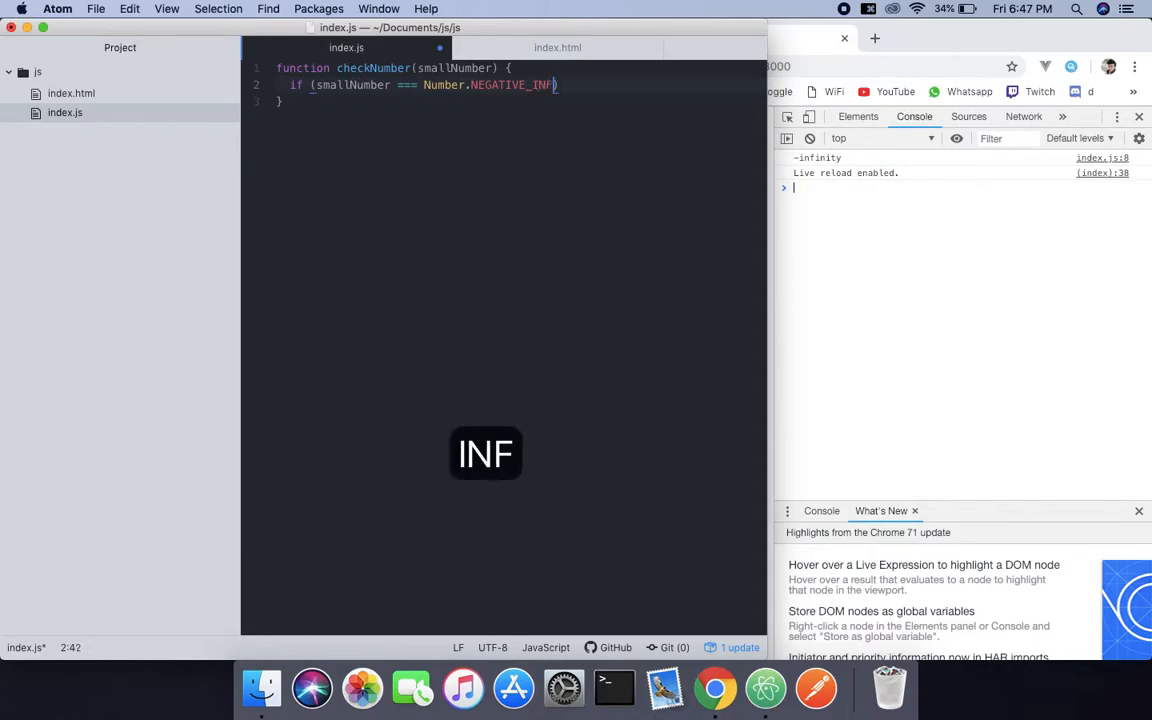
text(IN)
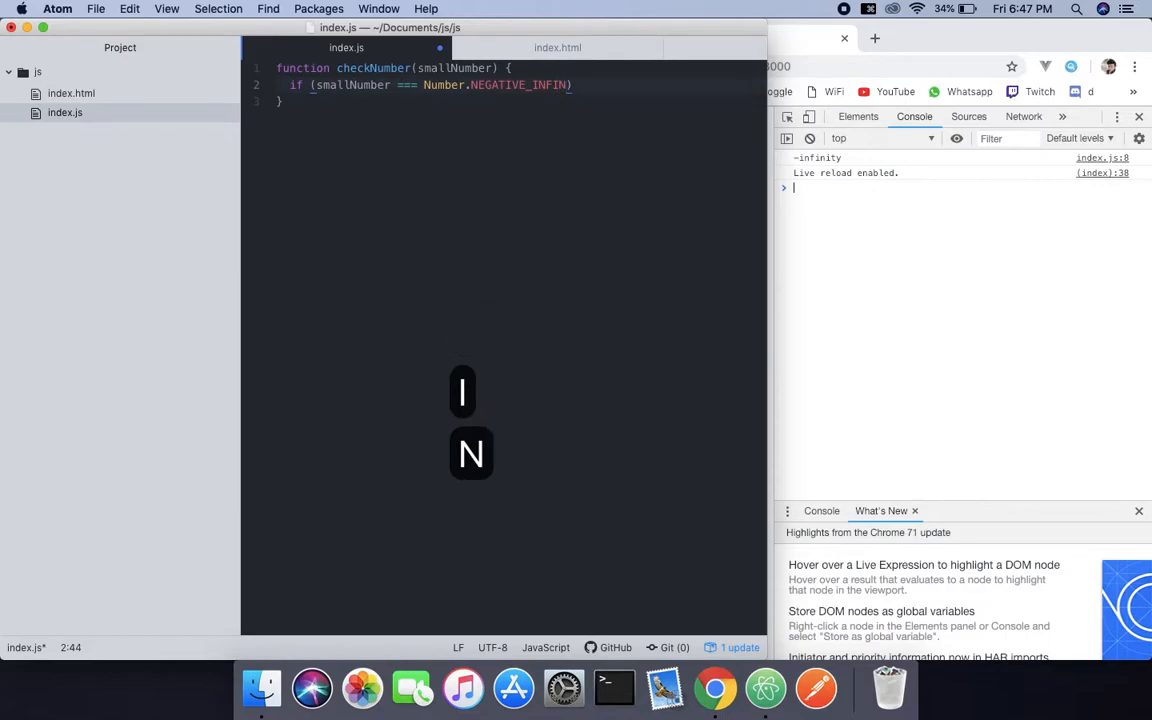
text(ITY)
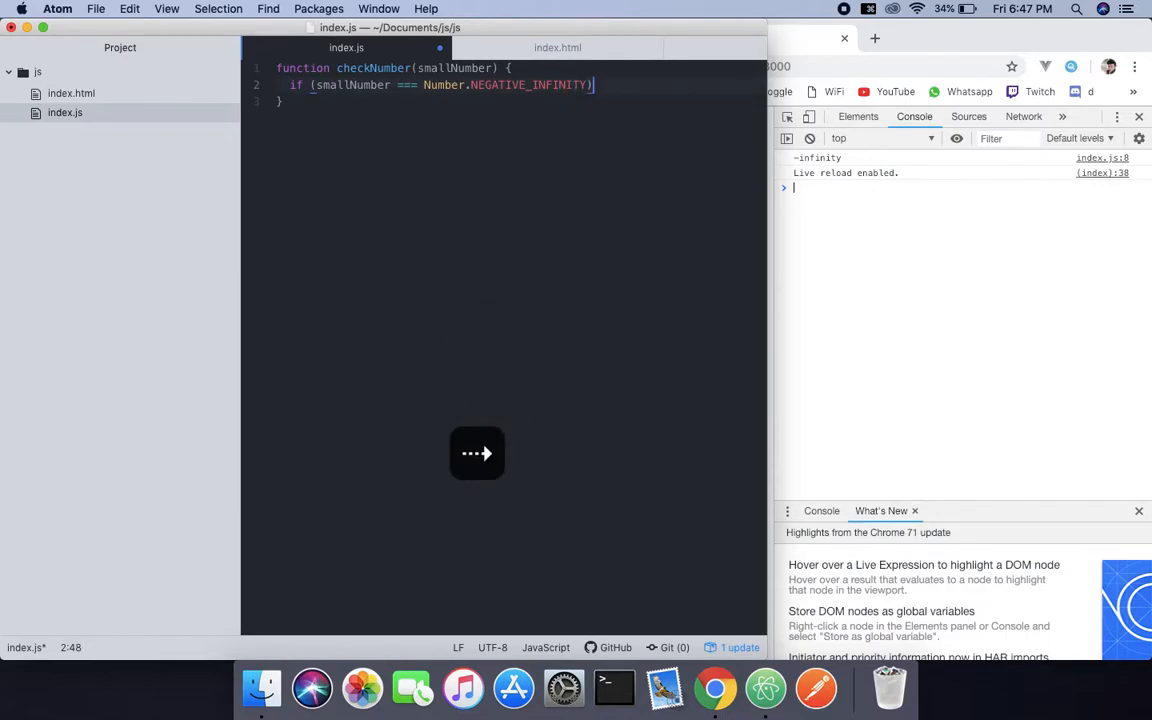
text({})
text(r)
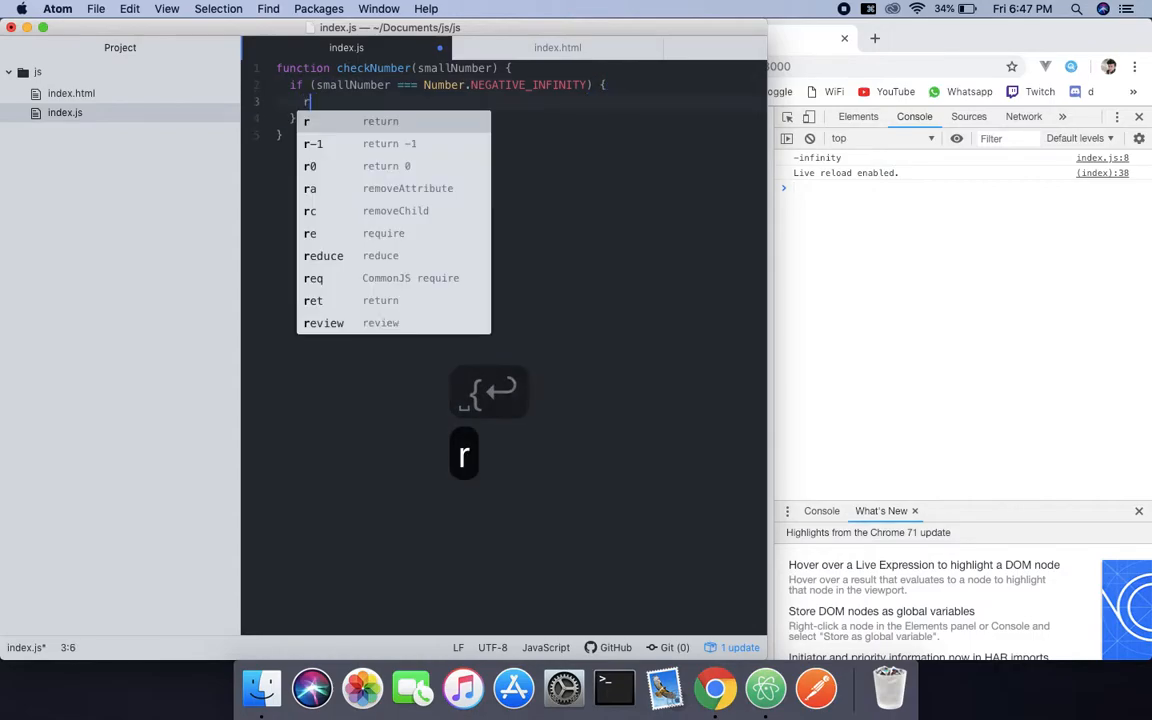
- Write return 'process as -Infinity' inside the if block
text(eturn ;)
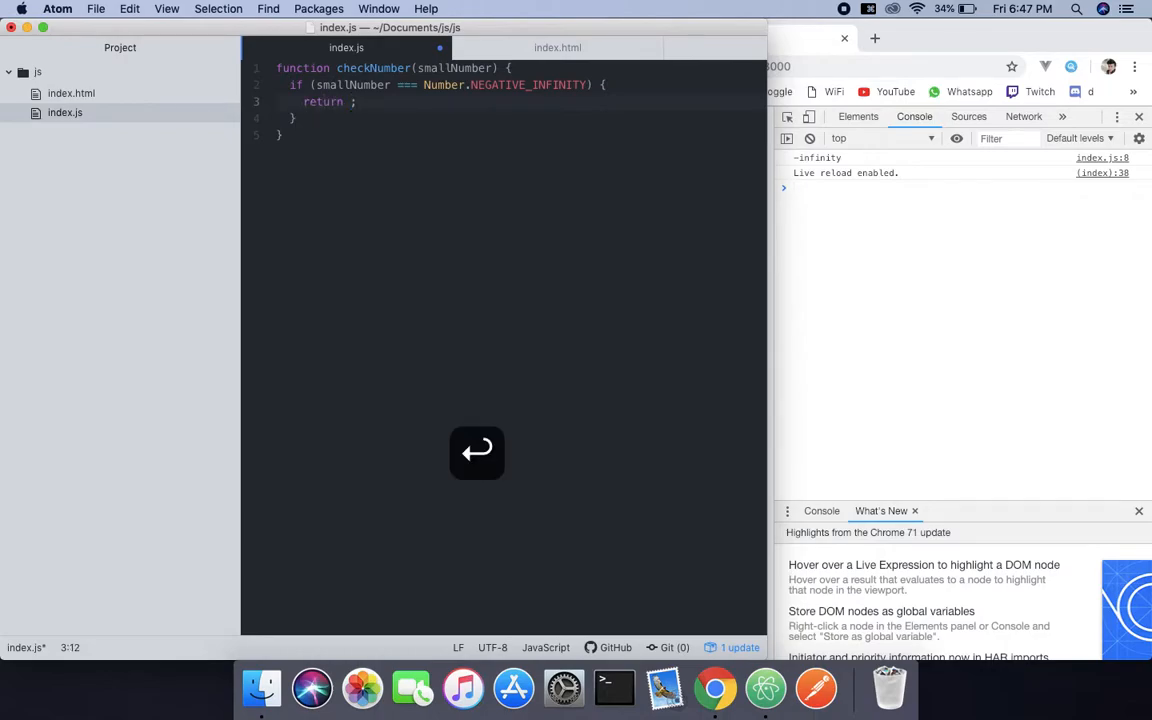
text('')
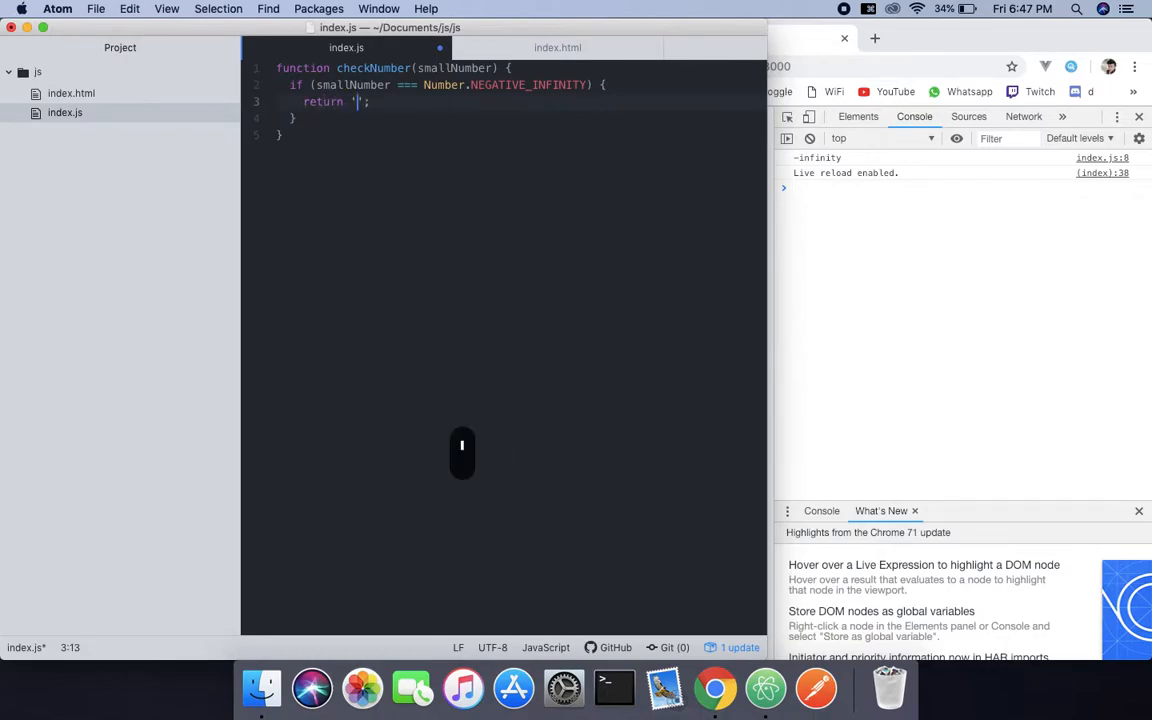
text(pr)
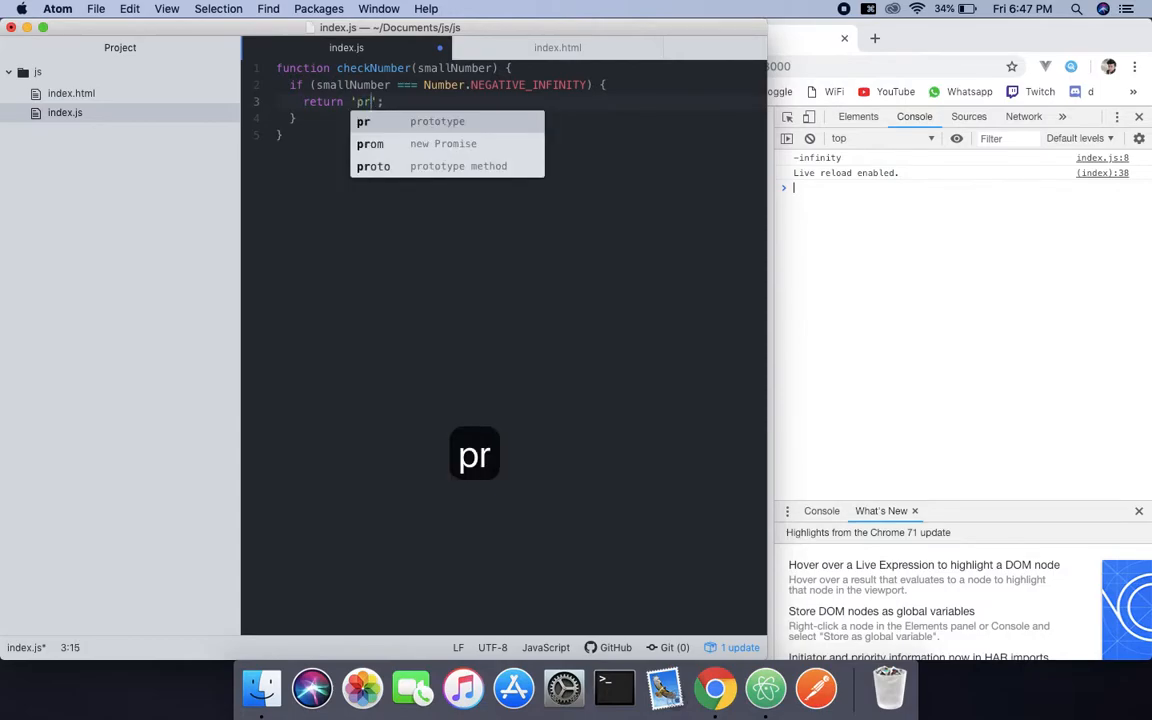
text(oces)
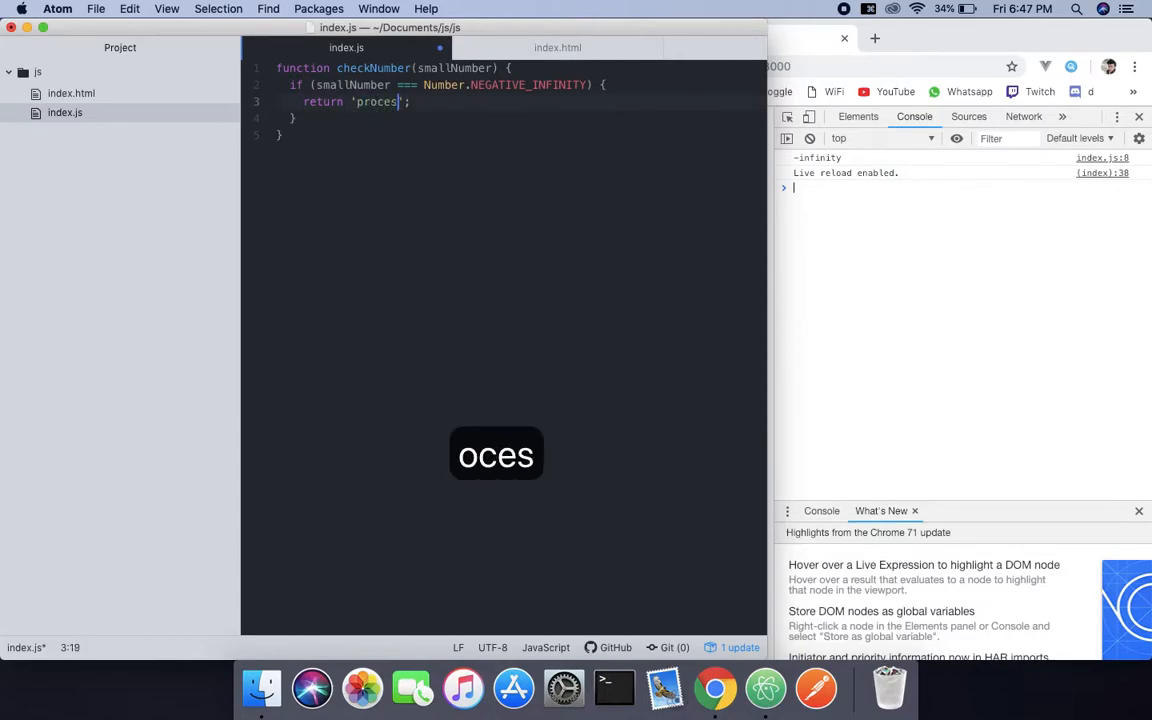
text(" ")
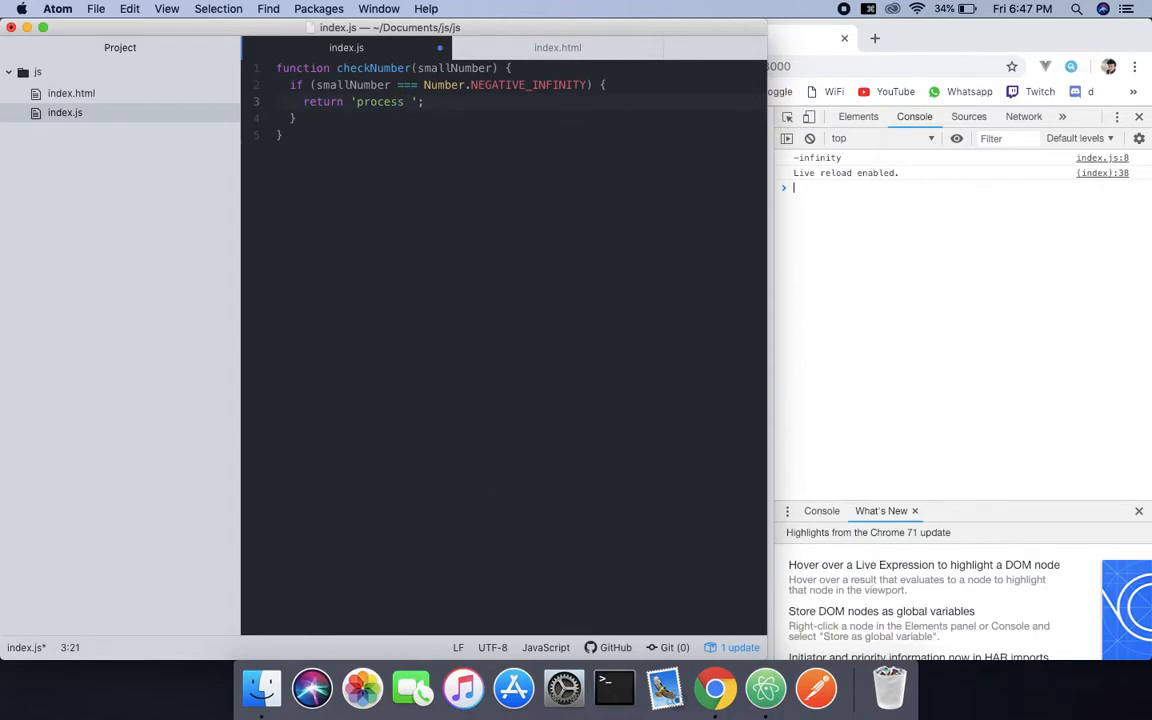
text(as _)
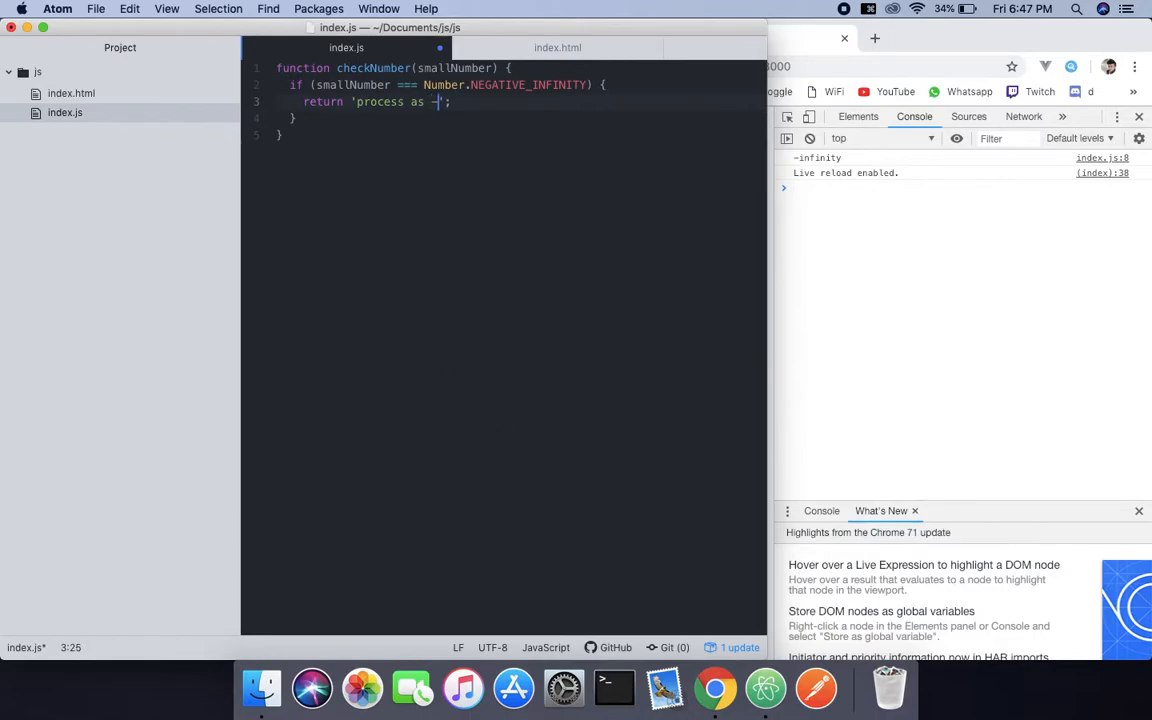
text(Inf)
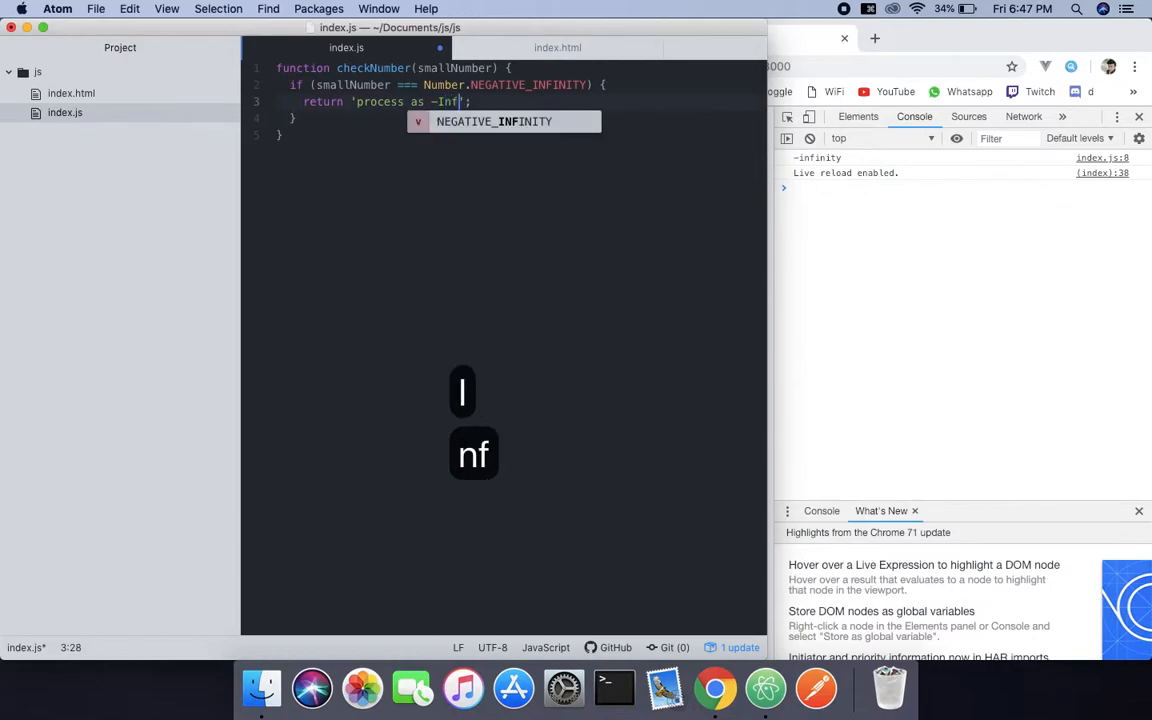
text(inity)
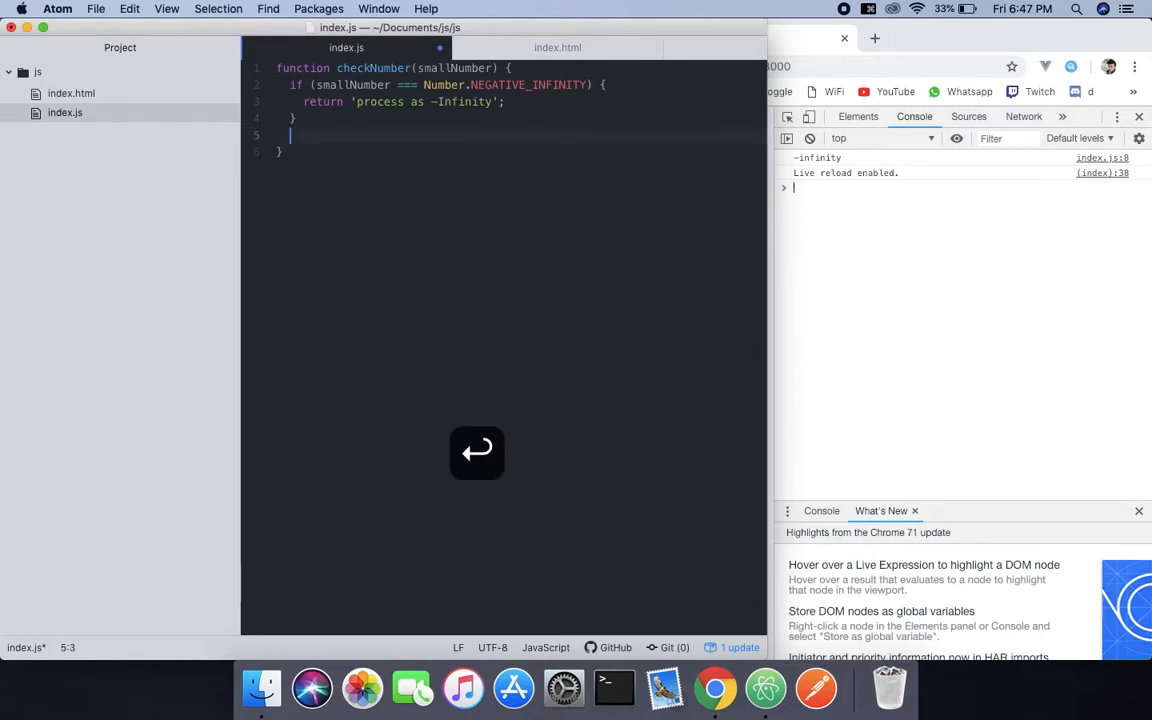
- Add a fallback return 'your number is ok' and an empty console.log() below checkNumber
text(return)
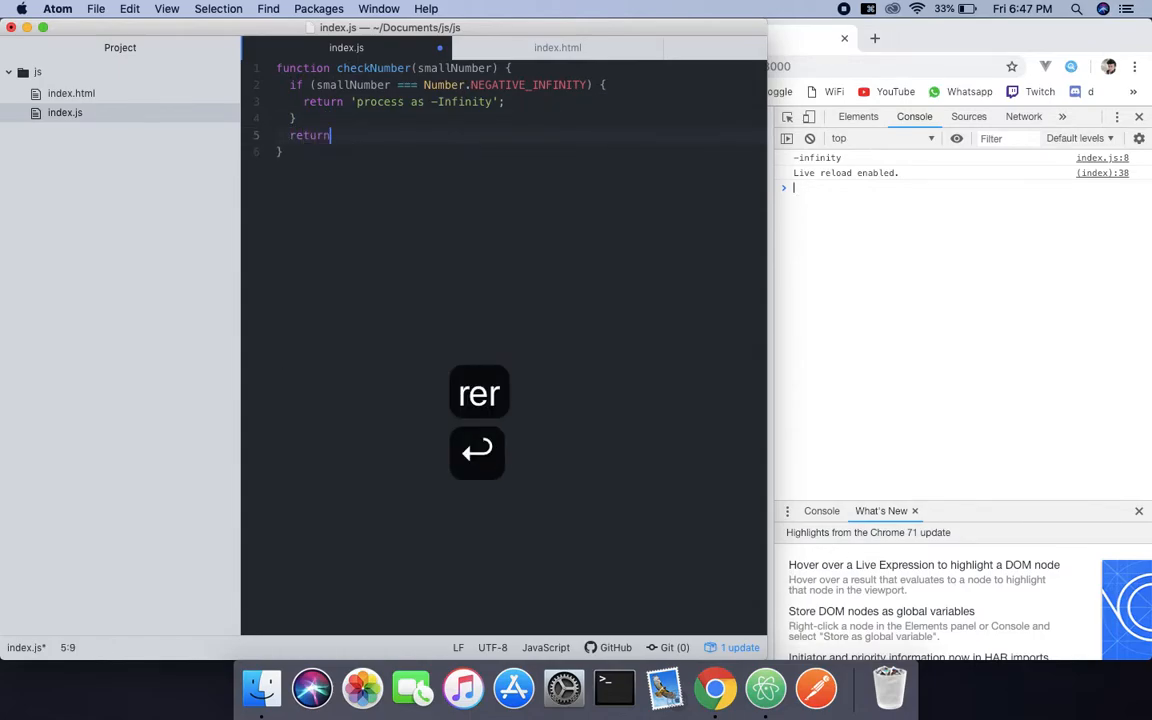
text(s)
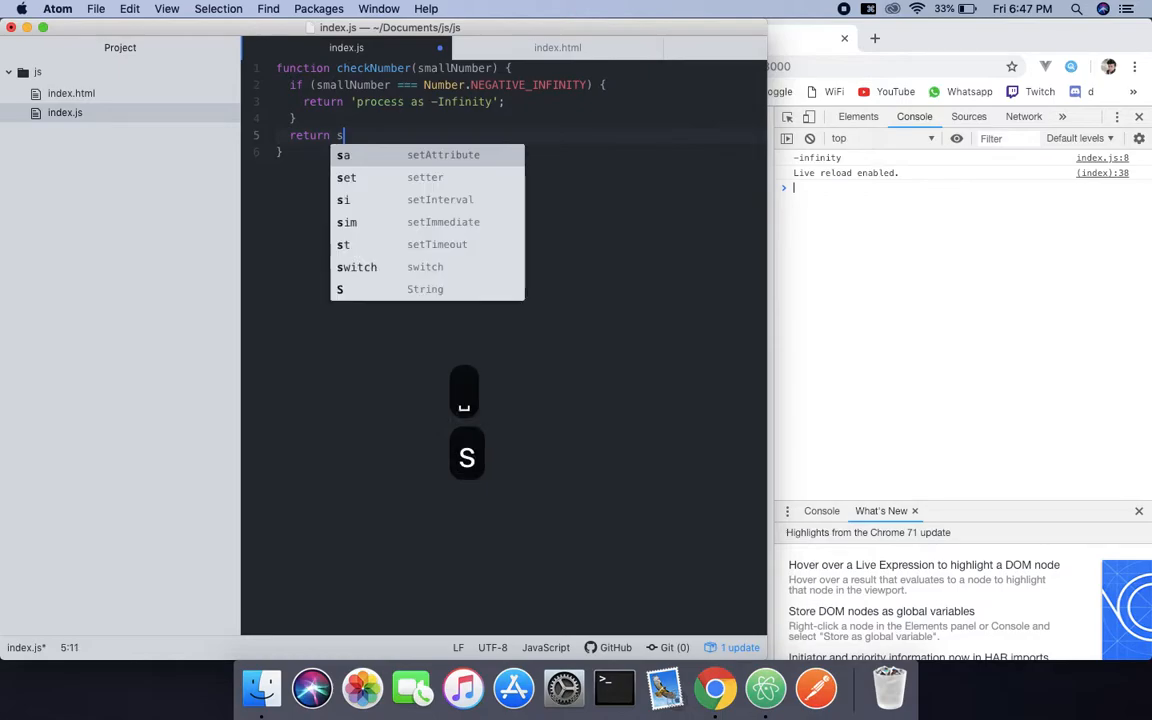
text(ma)
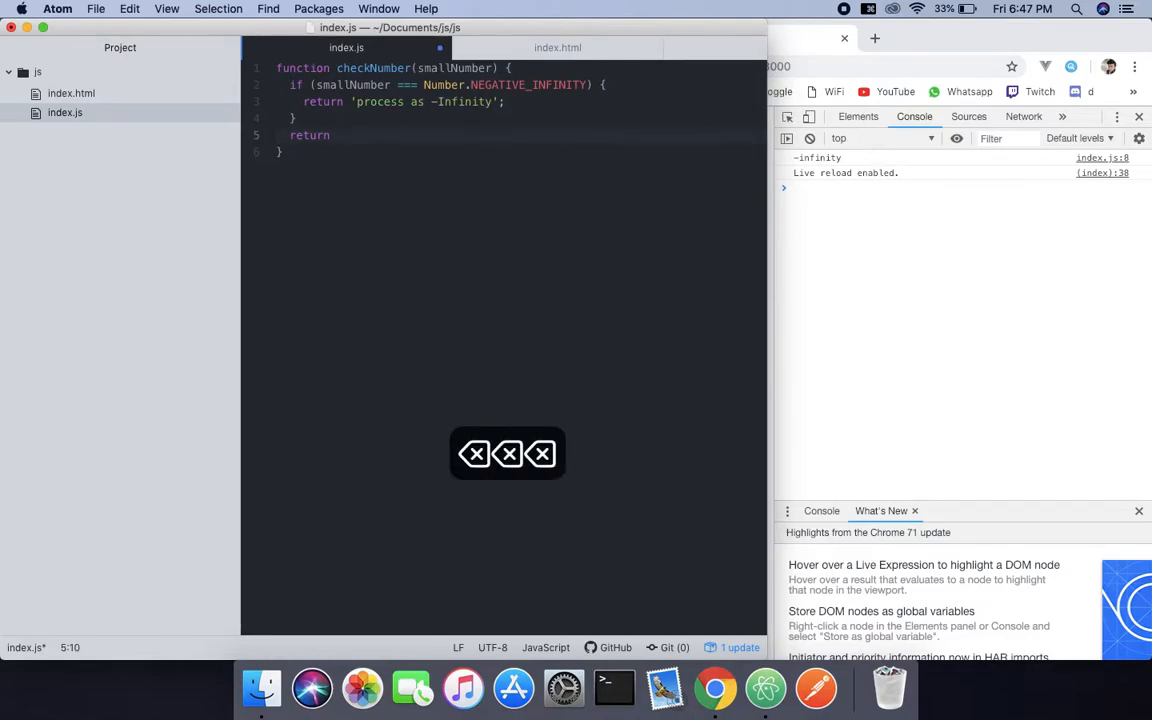
key(Backspace)
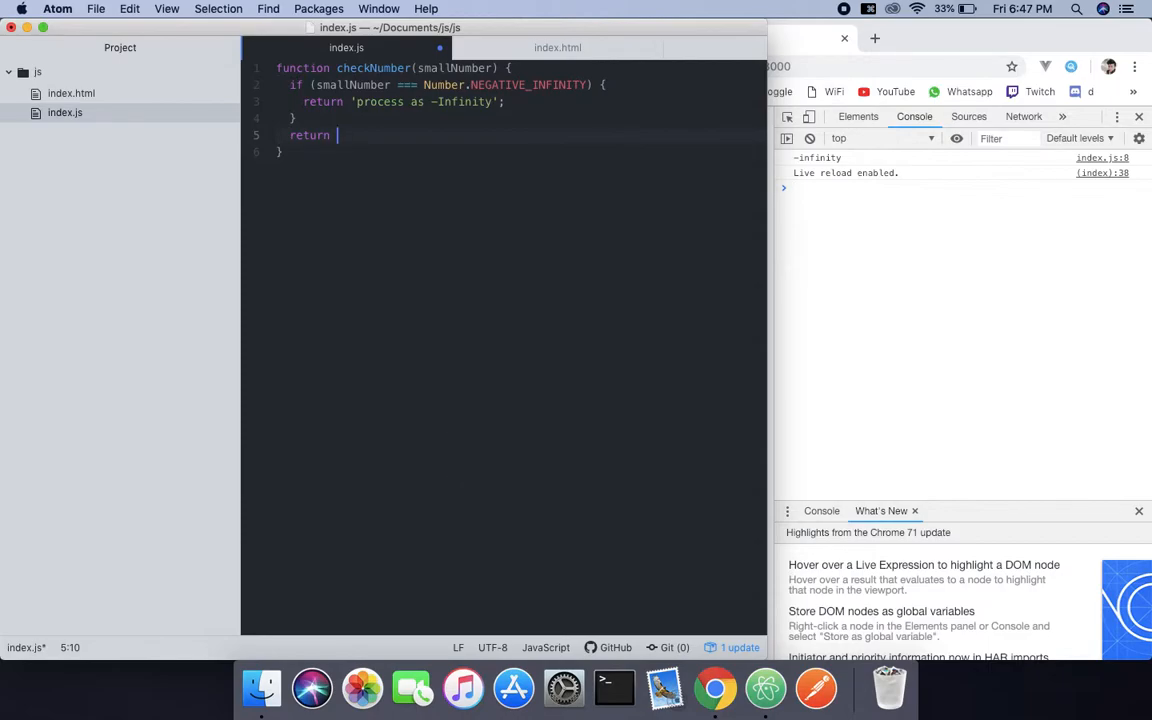
text(')
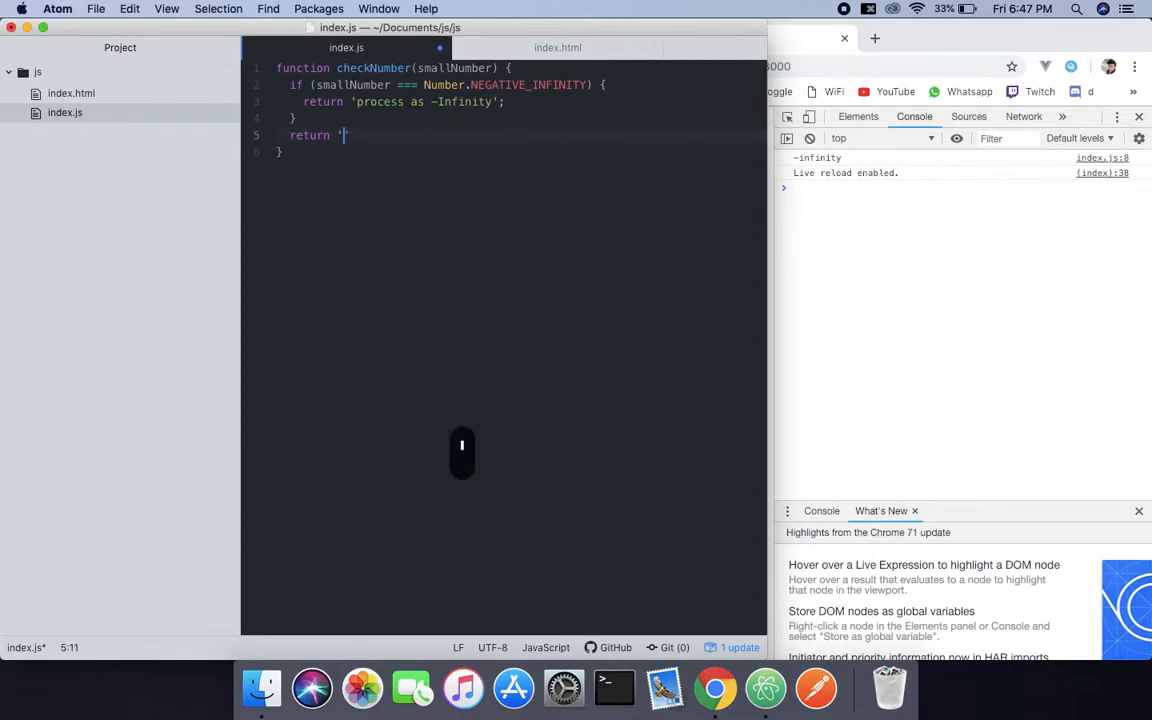
key(Backspace)
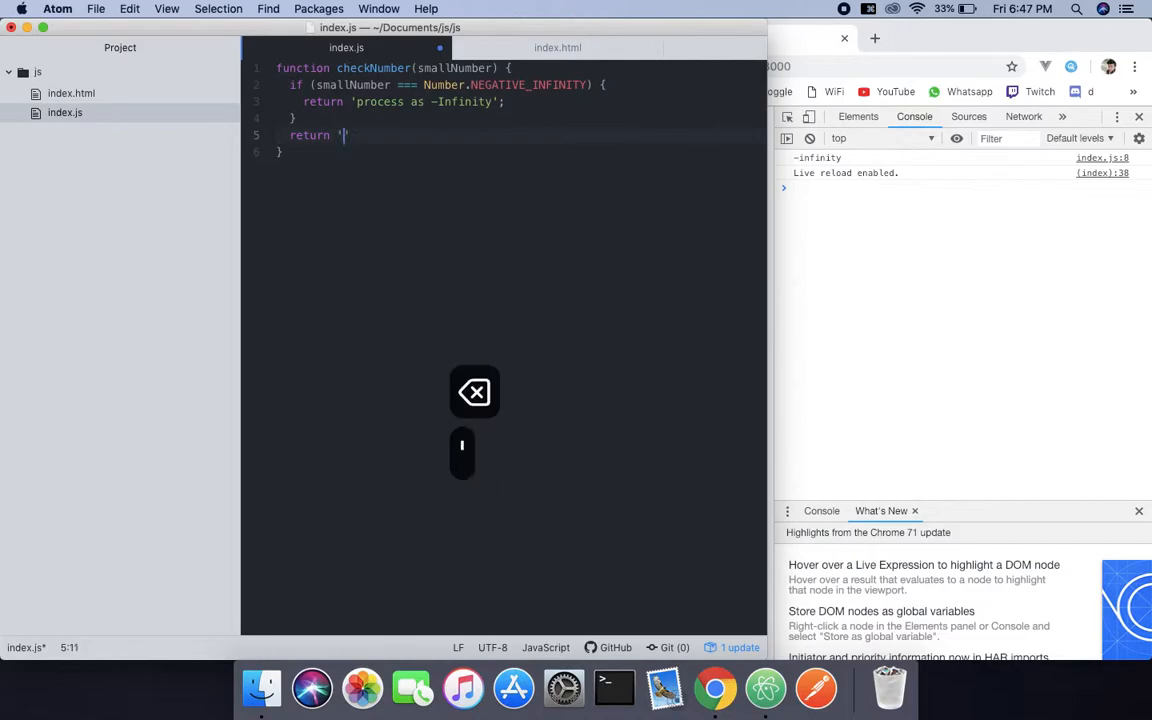
text(y)
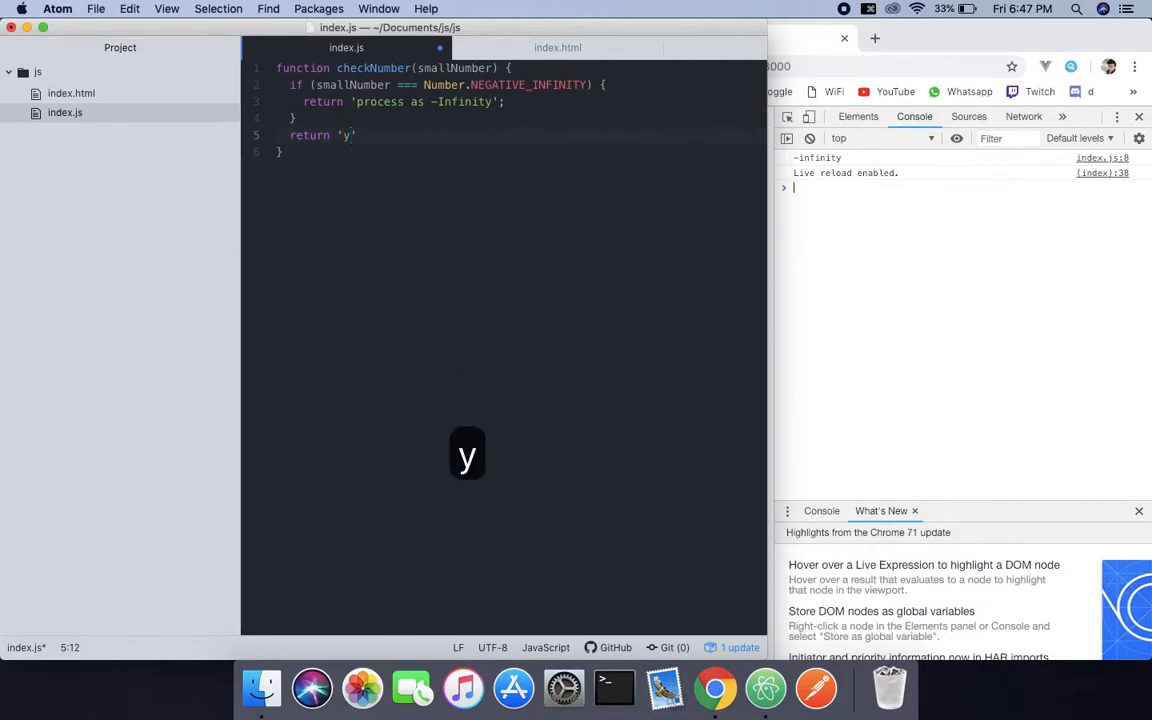
text(our)
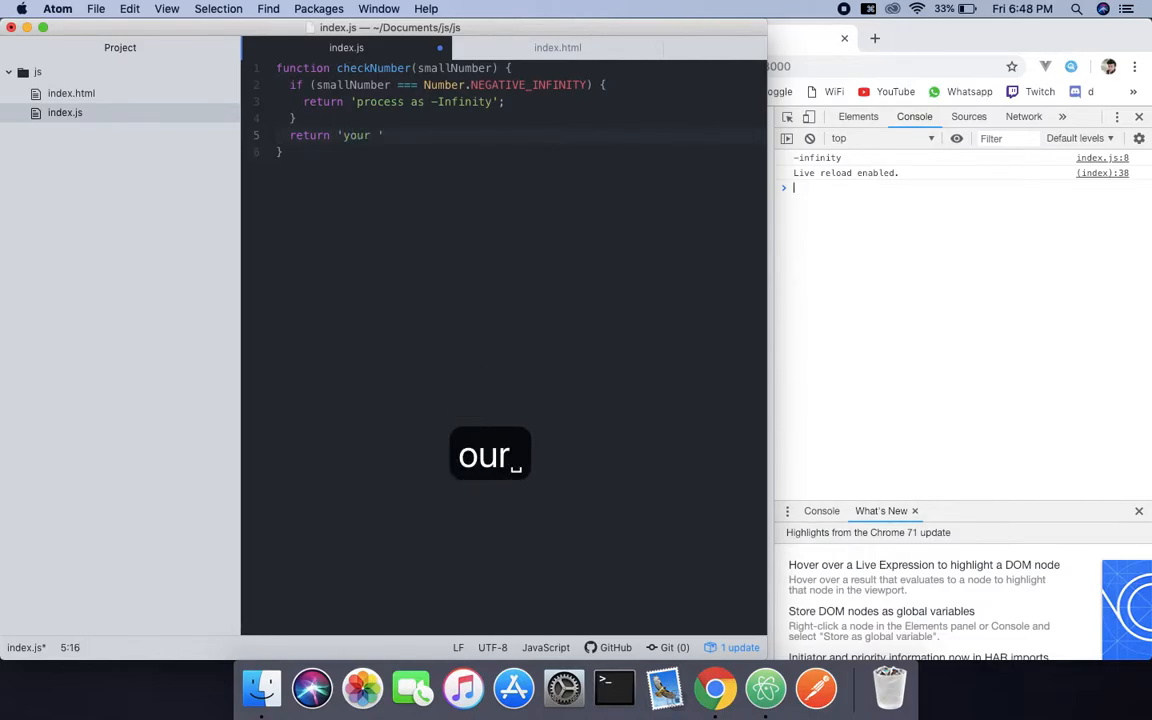
text(numm)
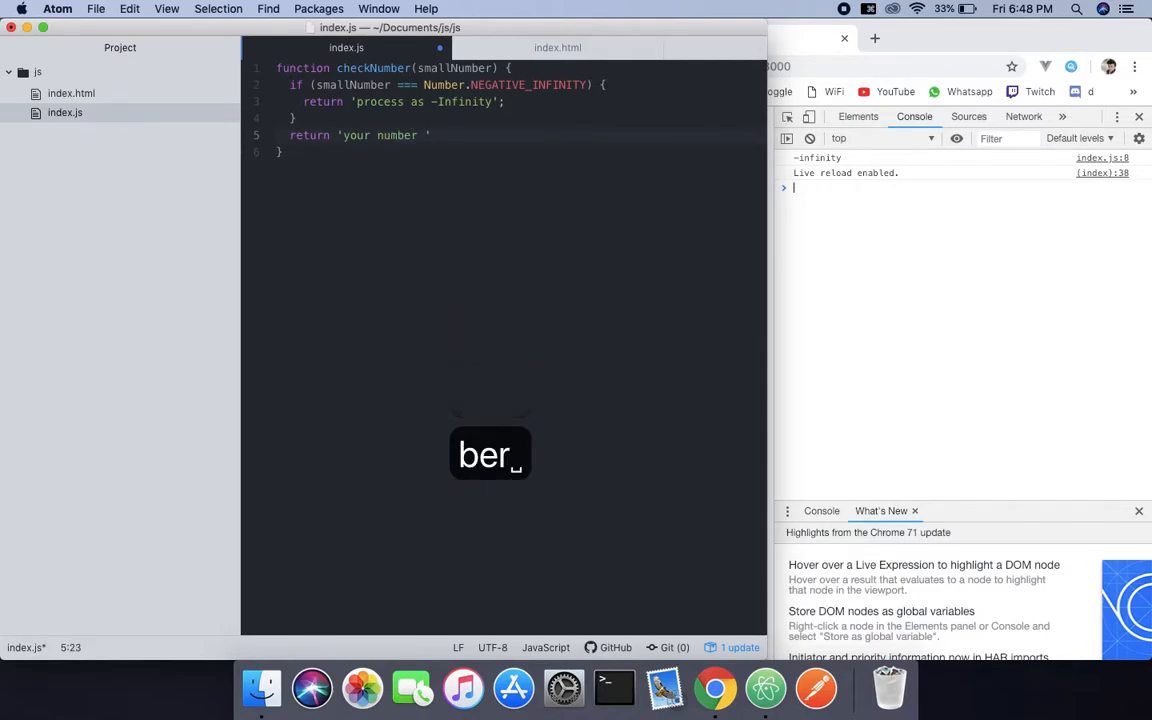
text(is ok)
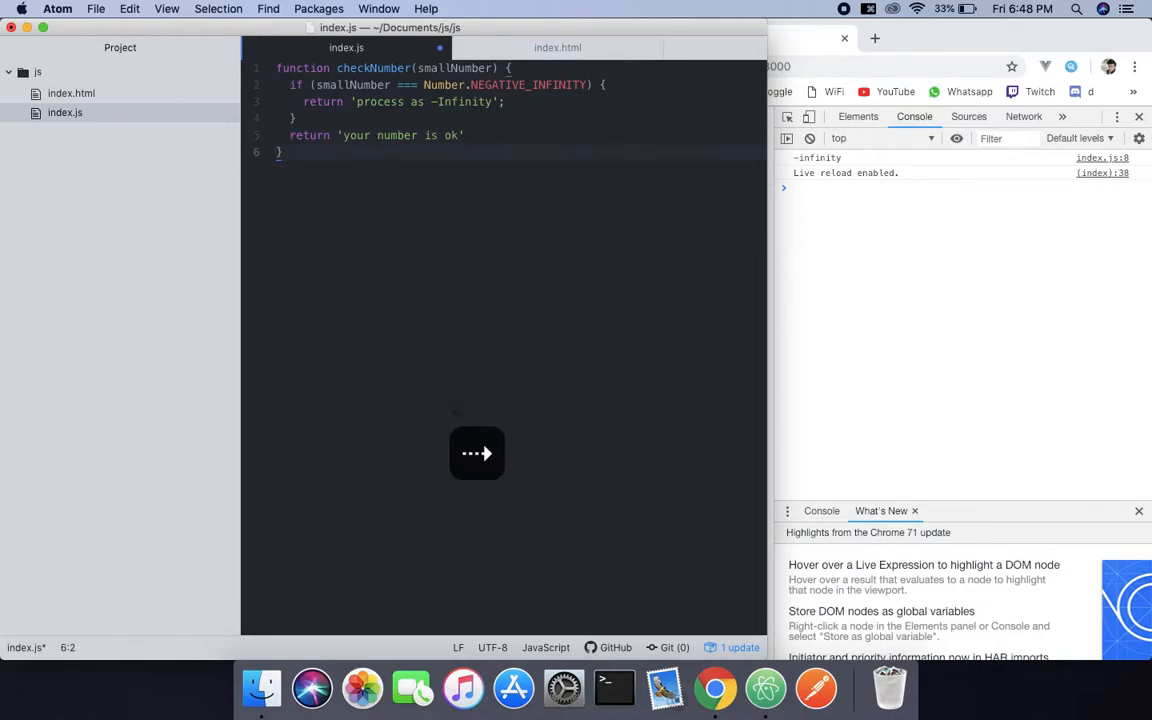
text(console.log();)
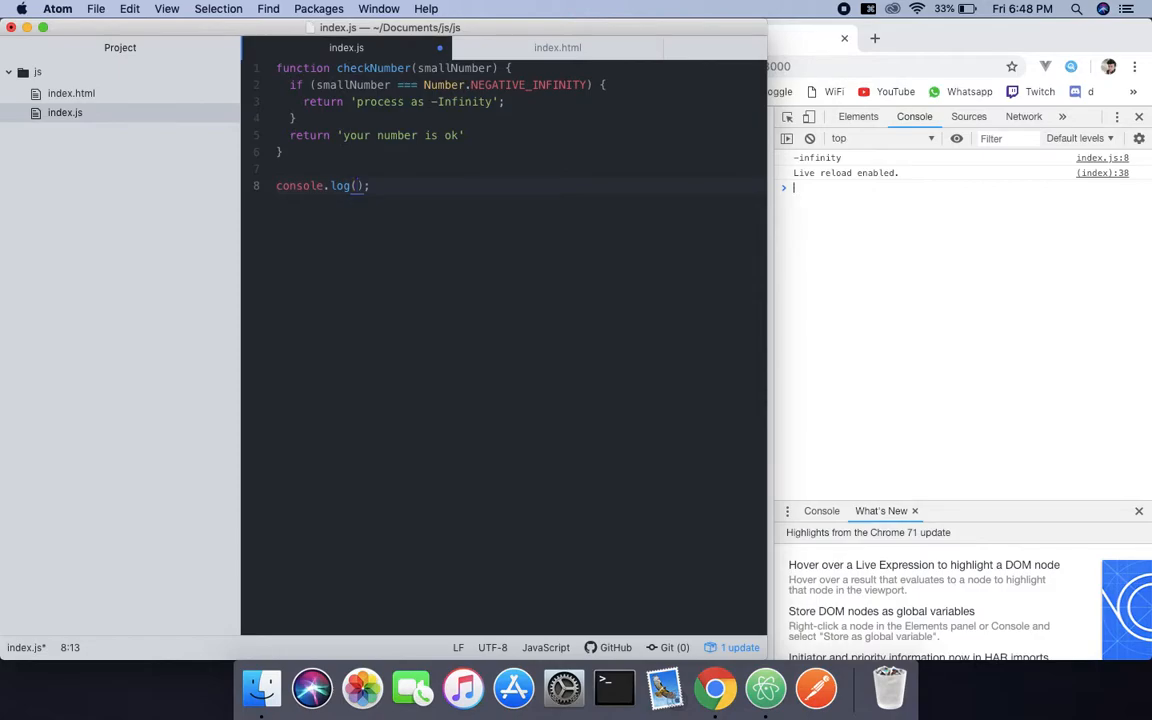
- Fill the console.log call with checkNumber(-Number.MAX_VALUE)
text(checkNumber)
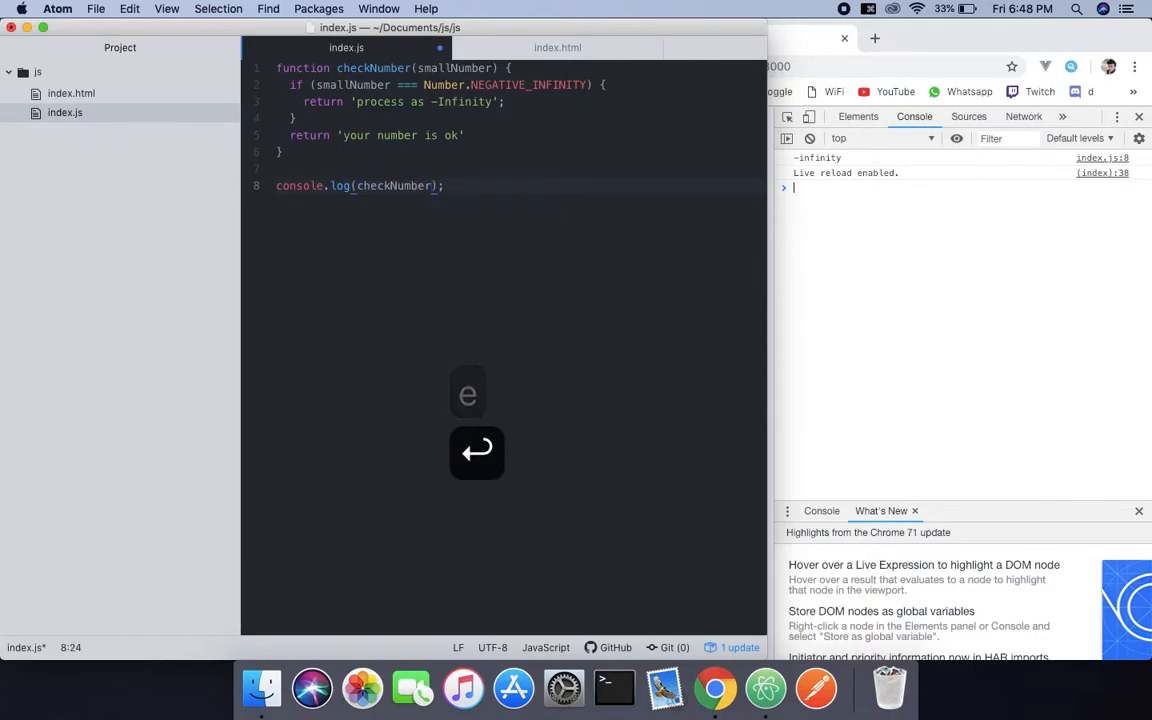
text(())
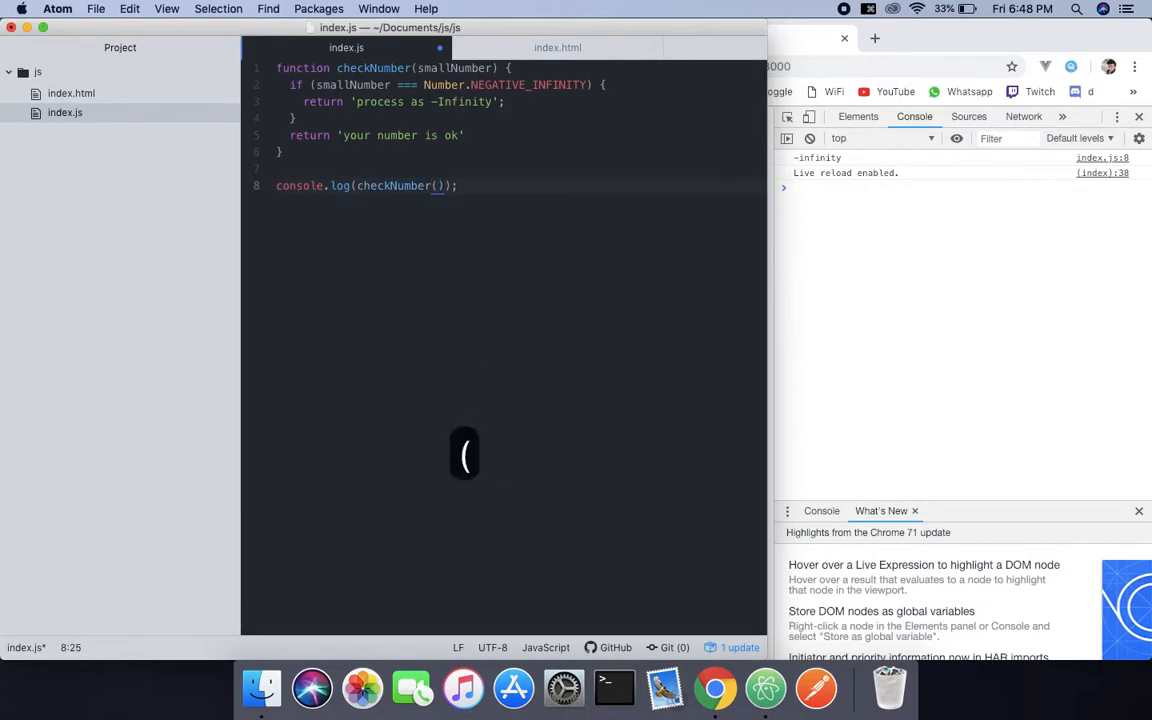
text(-)
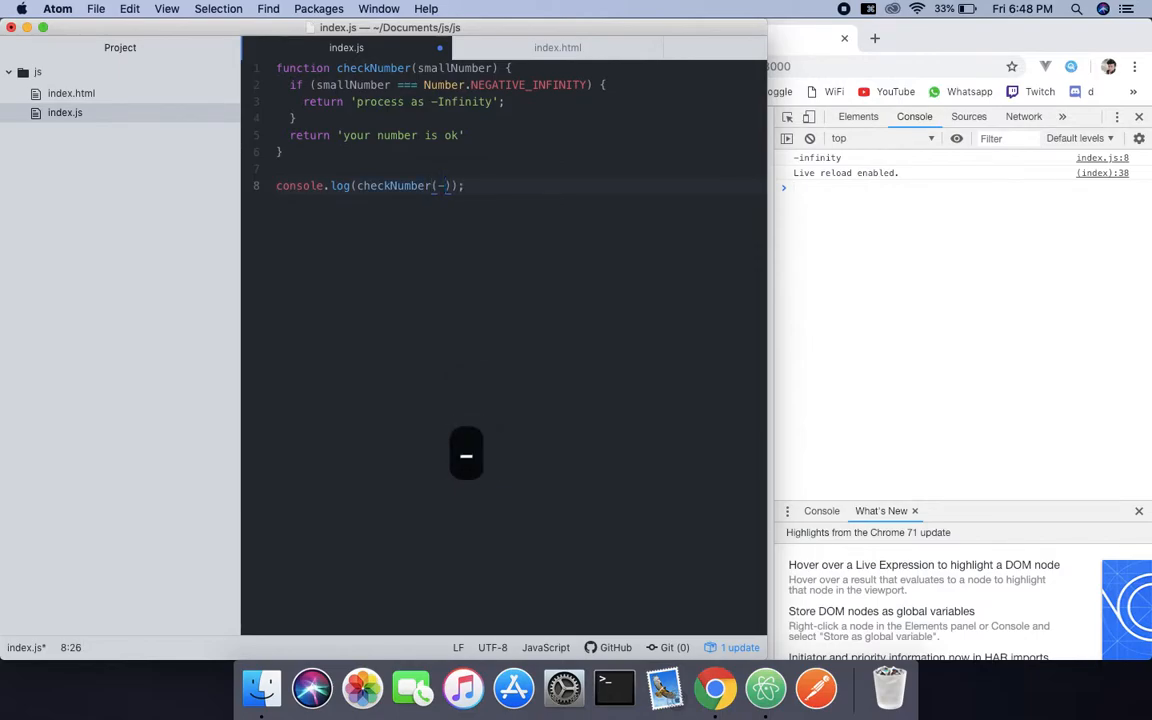
text(N)
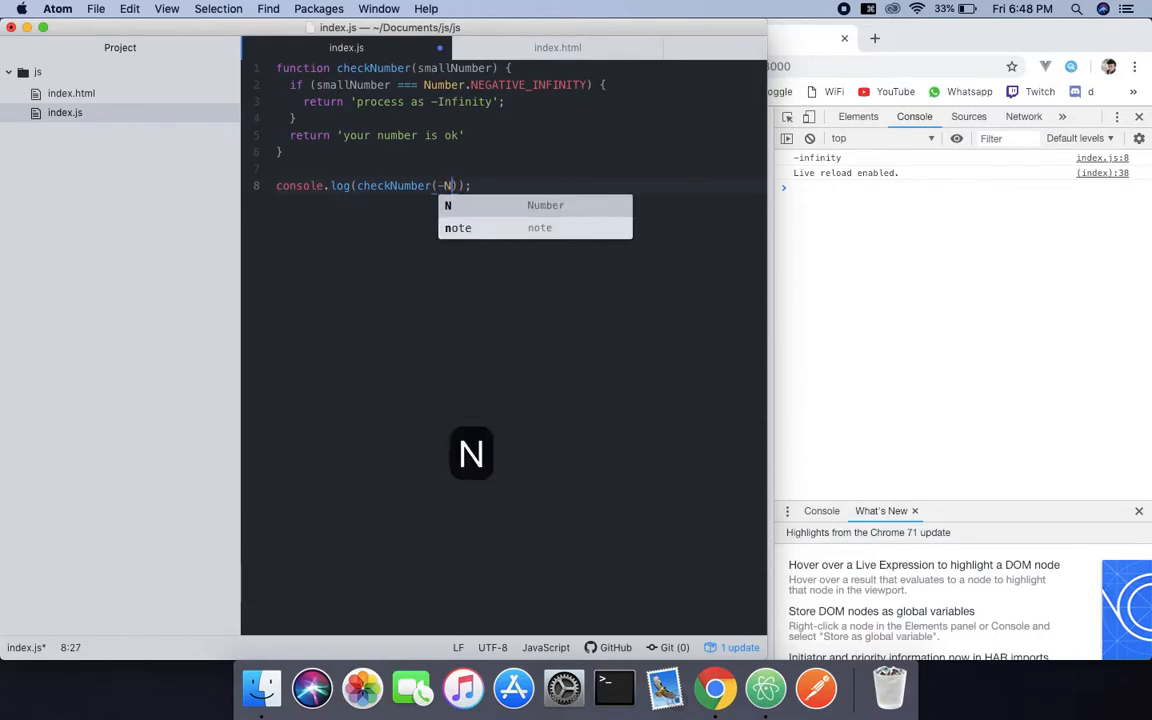
text(u)
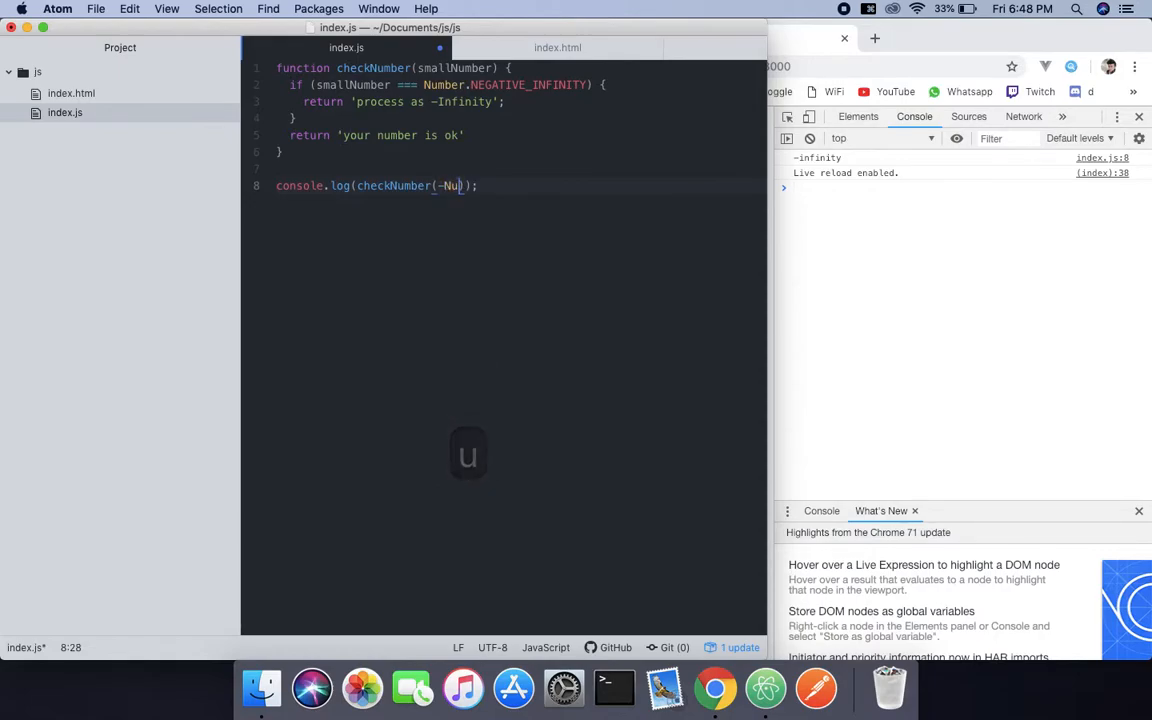
text(mber)
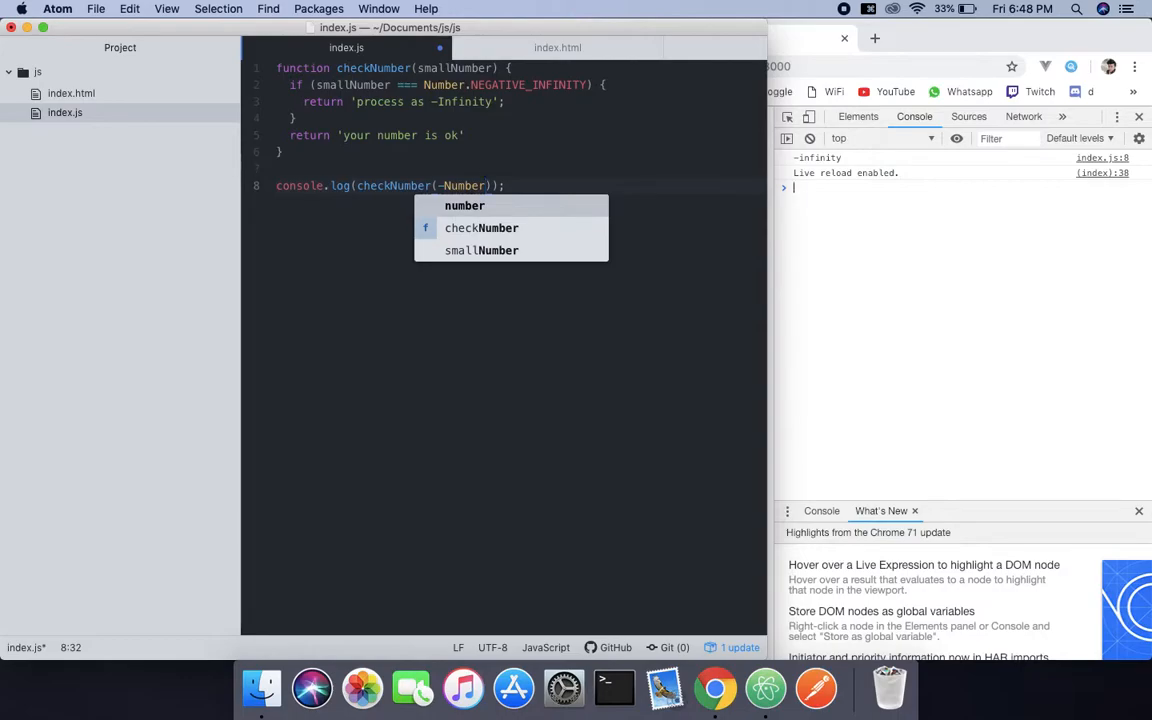
text(.)
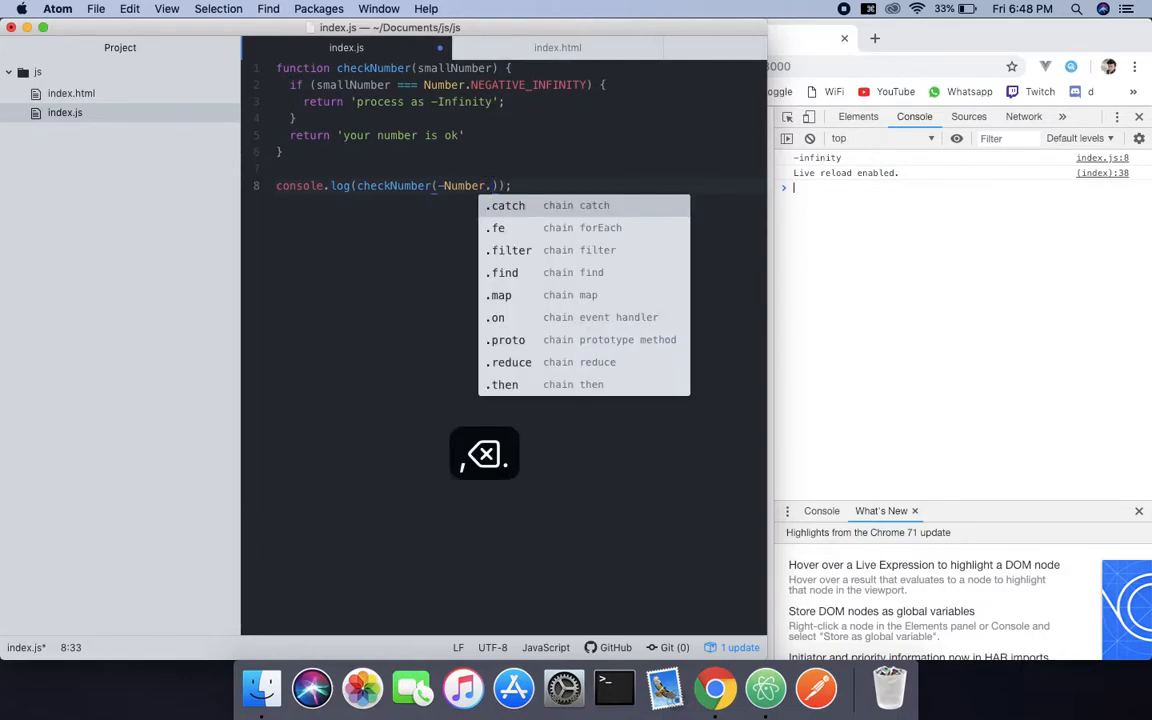
text(MA)
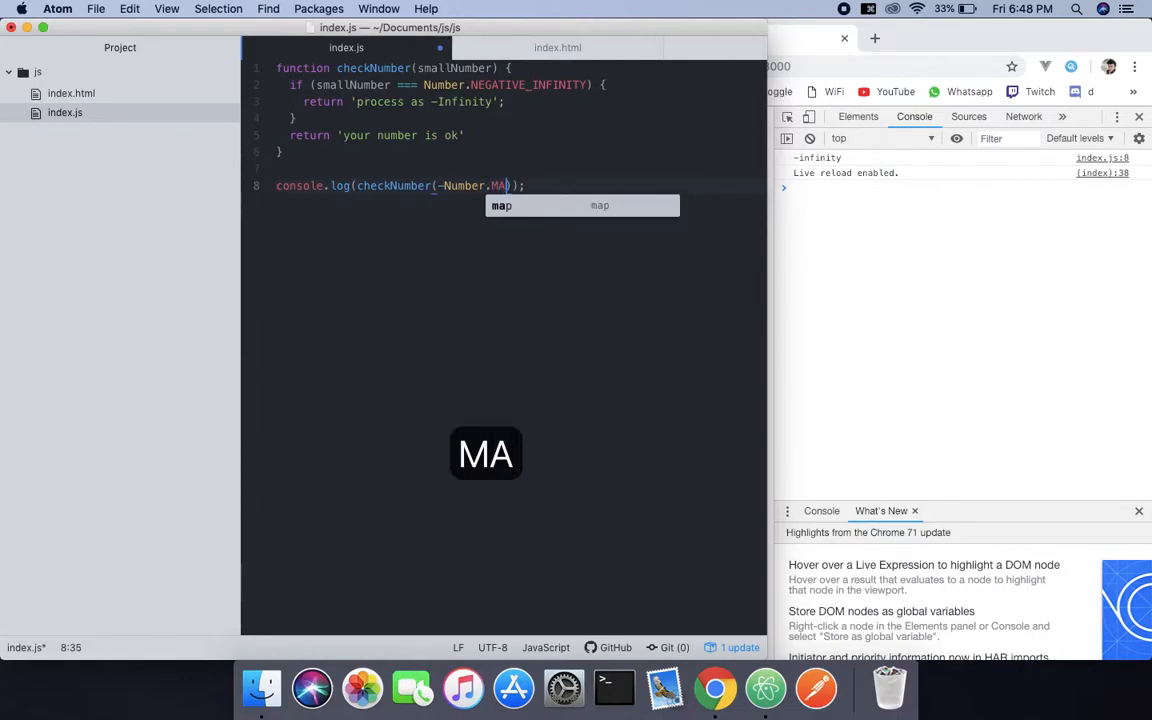
text(X_)
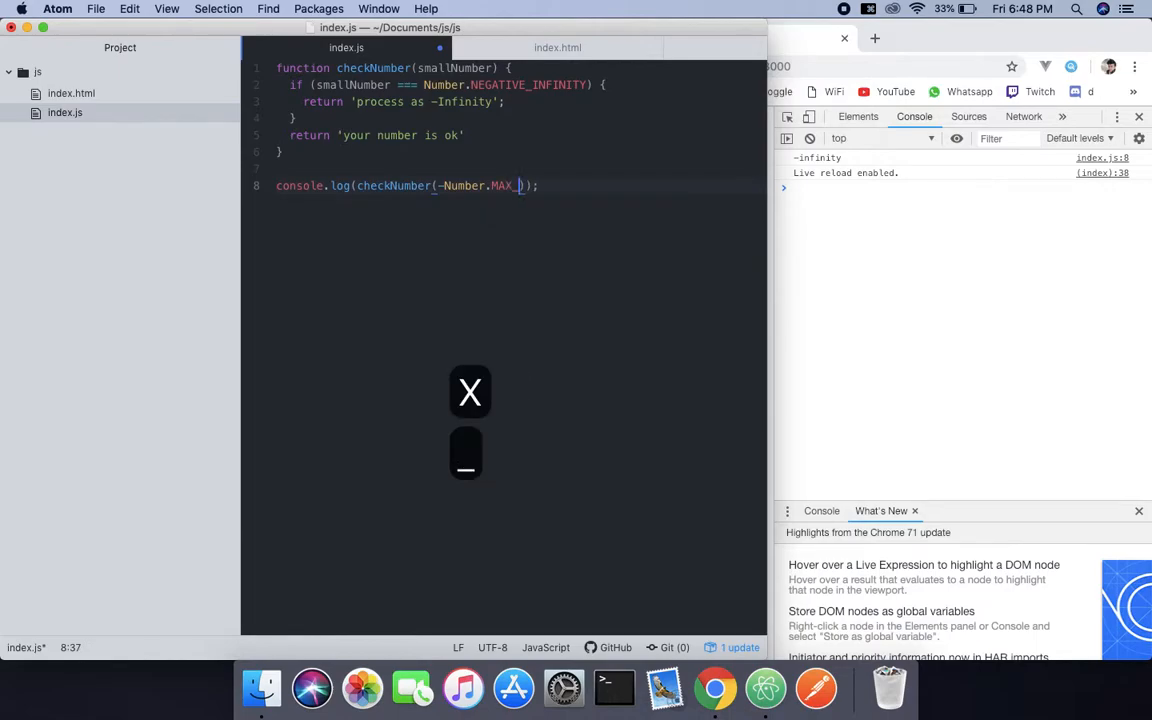
text(_VALUE)
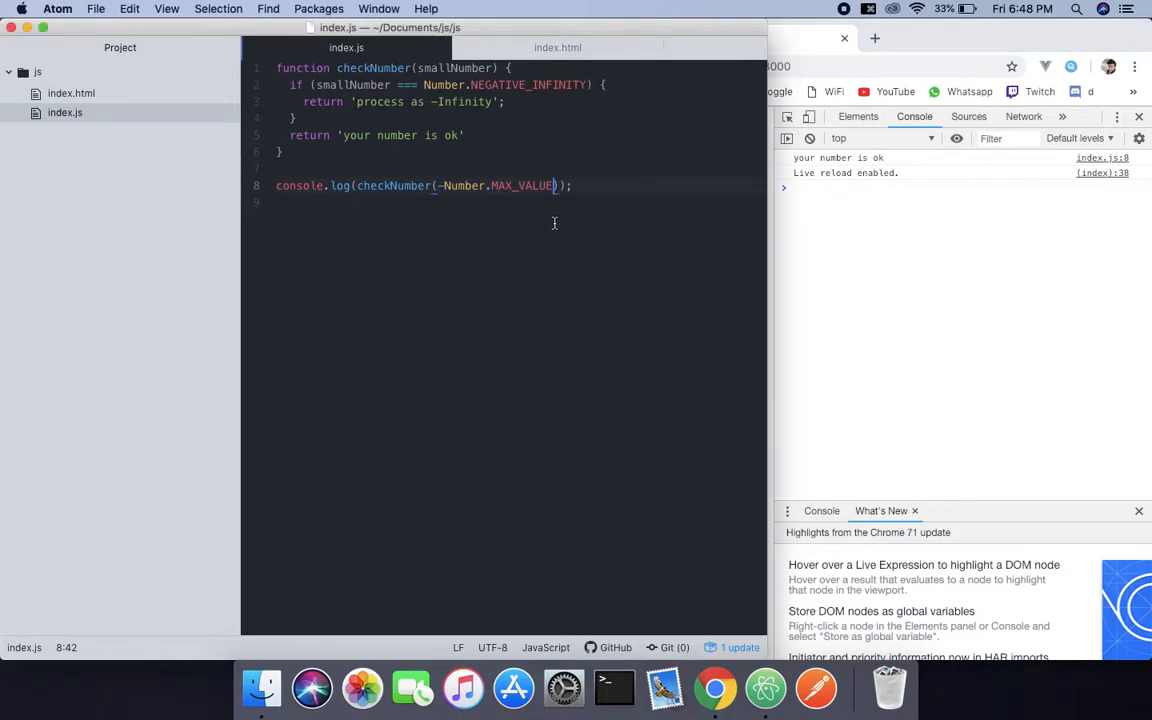
- Save, confirm 'your number is ok' in Chrome's console, then type * after -Number.MAX_VALUE
text(*)
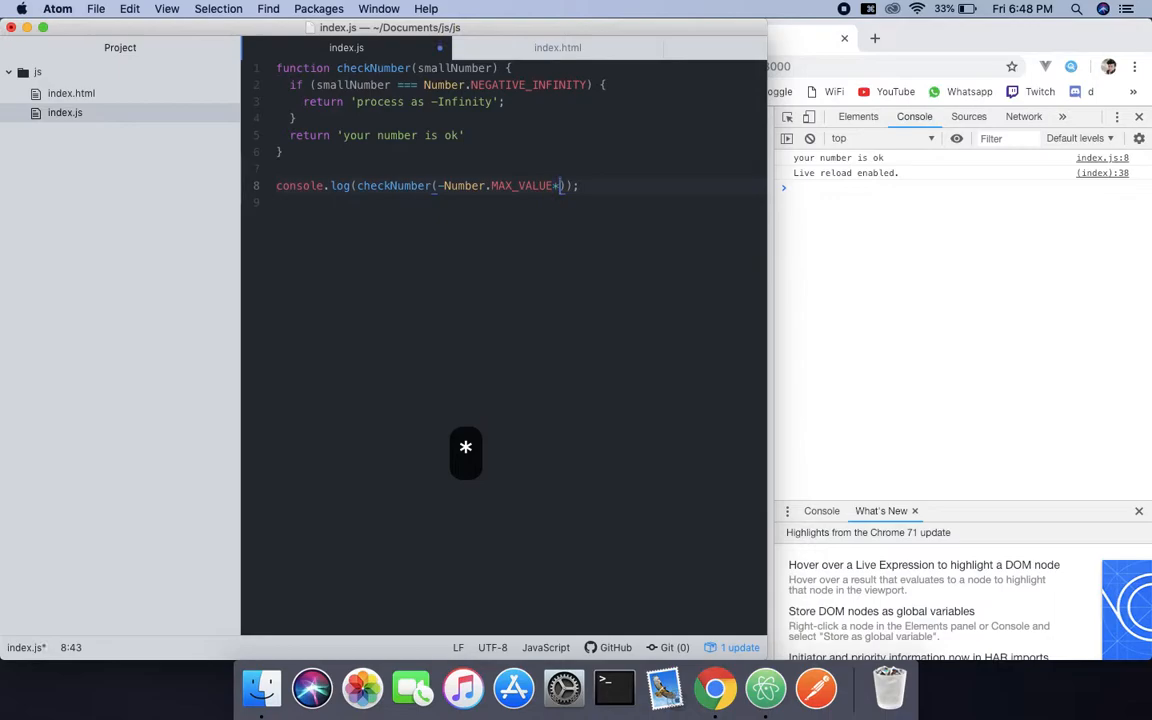